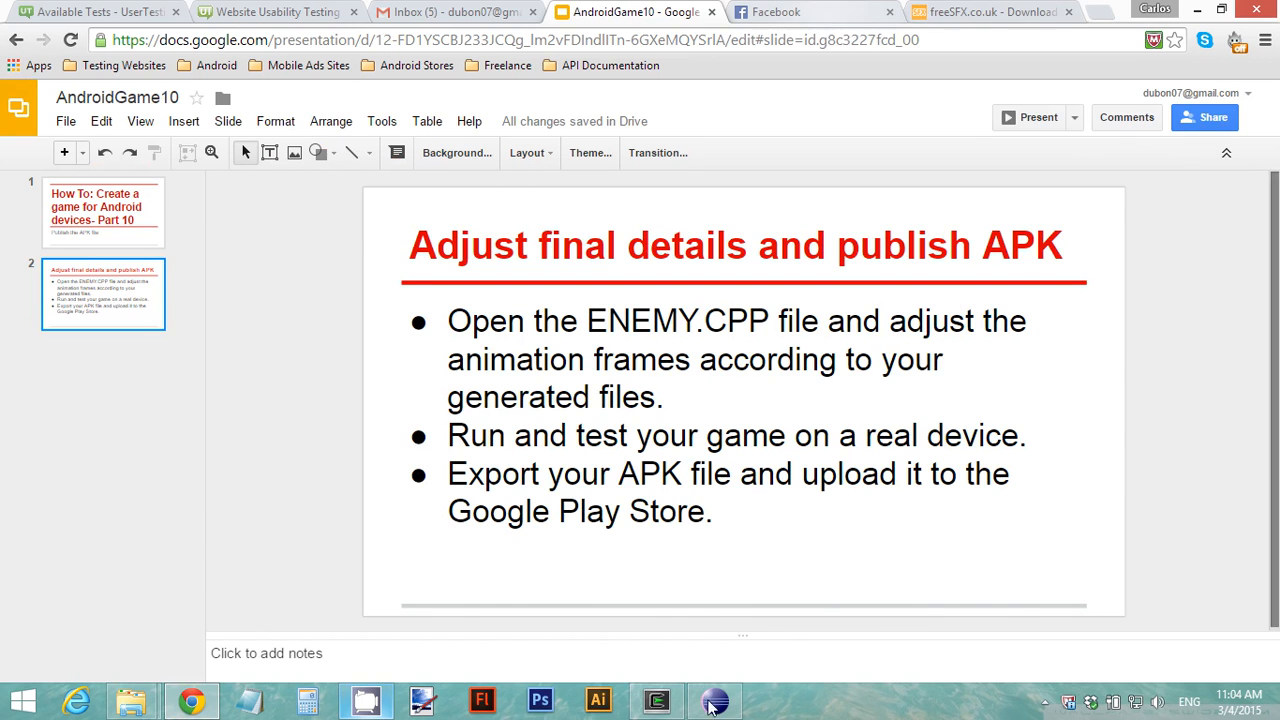
Switch from the Google Slides deck to the flygame source code in Eclipse
{"action": "left_click", "coordinate": [714, 700]}
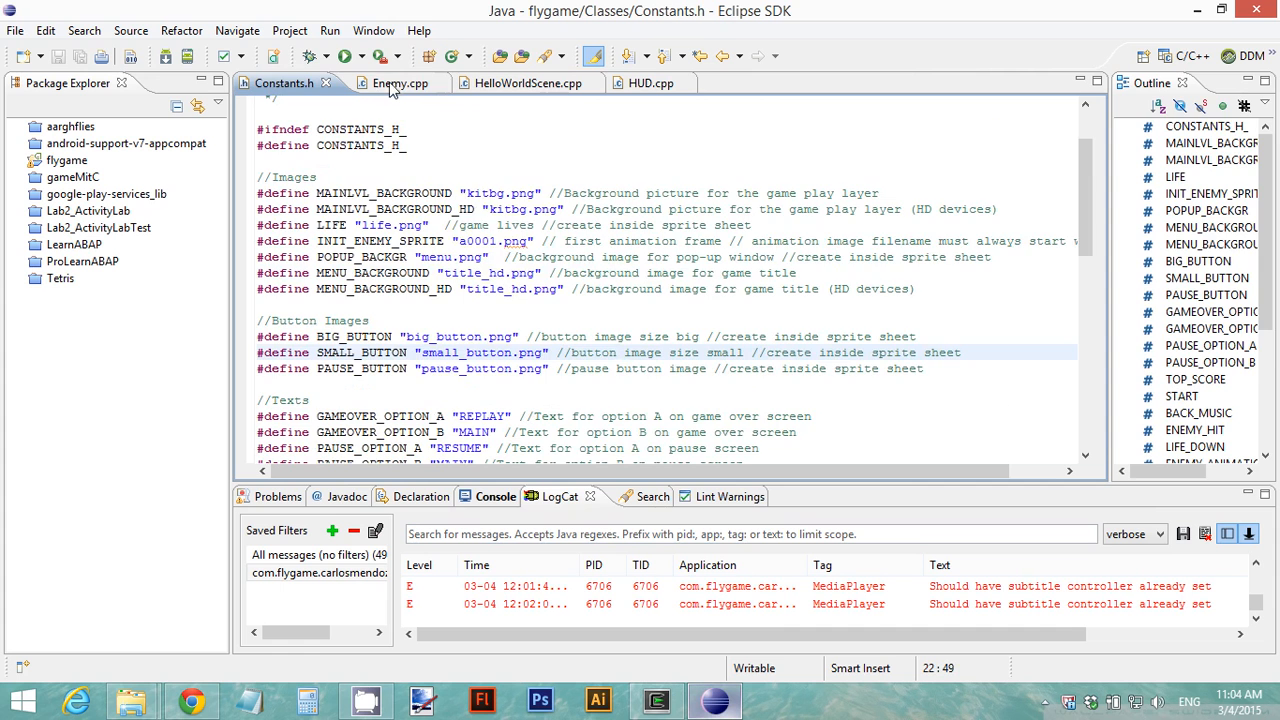
Open Enemy.cpp and scroll through the start, startLoopAnimation and stop frame calls
{"action": "left_click", "coordinate": [399, 83]}
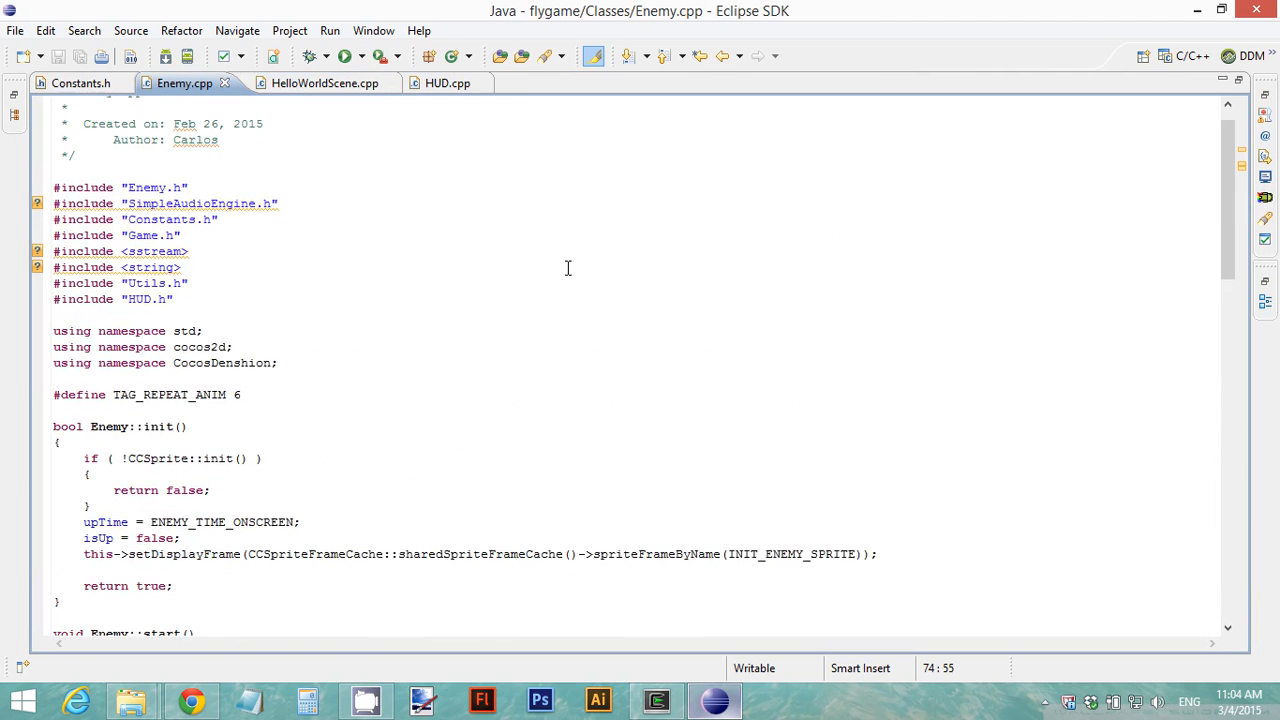
{"action": "scroll", "scroll_direction": "down", "scroll_amount": 3}
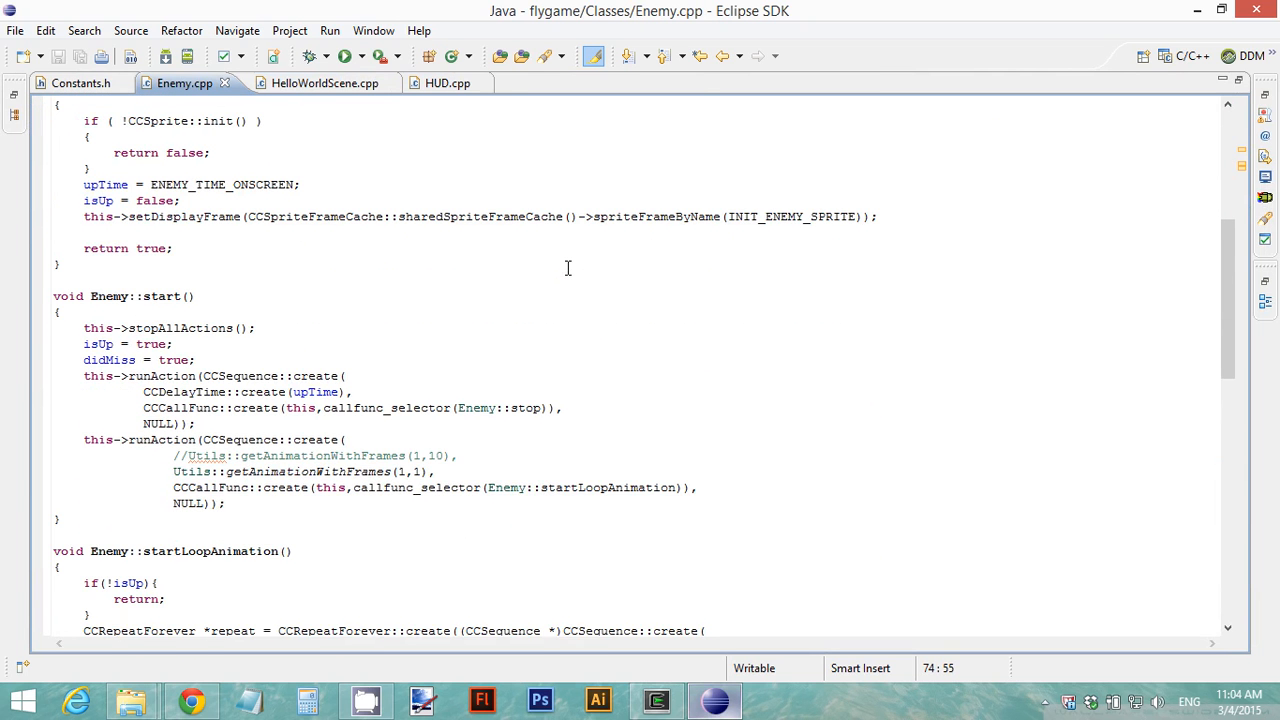
{"action": "scroll", "scroll_direction": "down", "scroll_amount": 3}
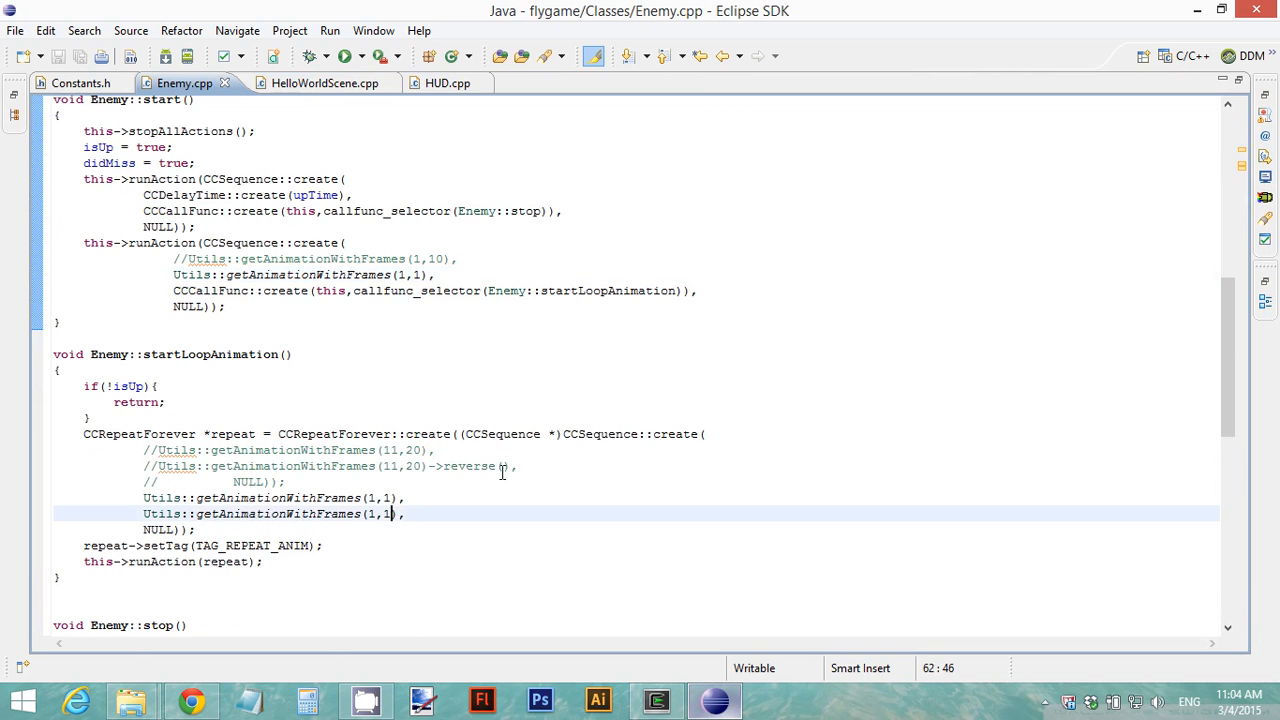
{"action": "scroll", "scroll_direction": "down", "scroll_amount": 3}
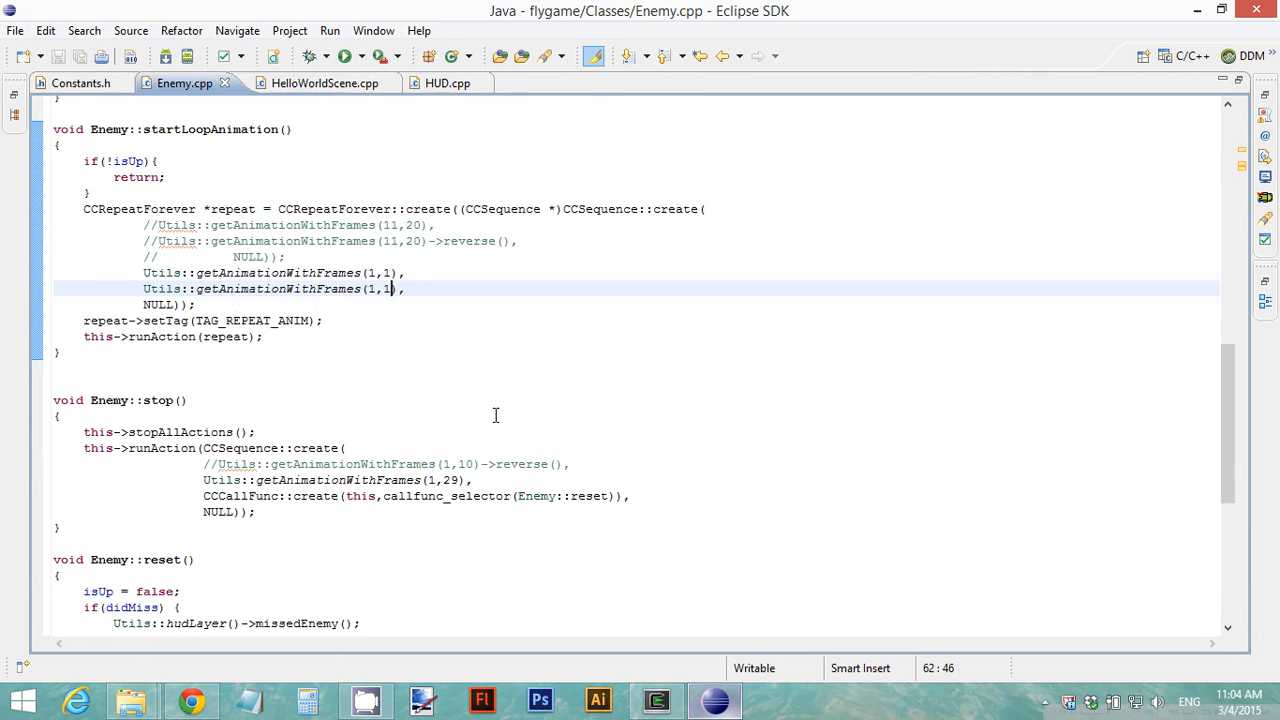
{"action": "scroll", "scroll_direction": "down", "scroll_amount": 3}
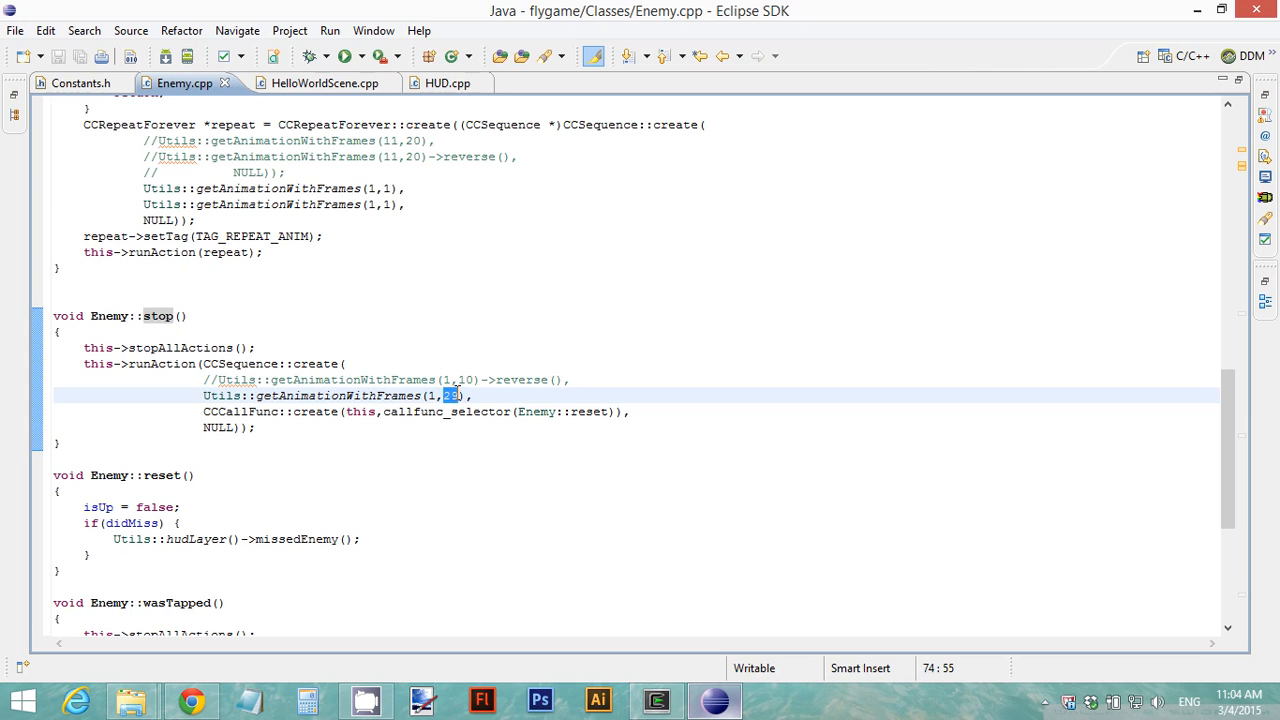
{"action": "mouse_move", "coordinate": [364, 454]}
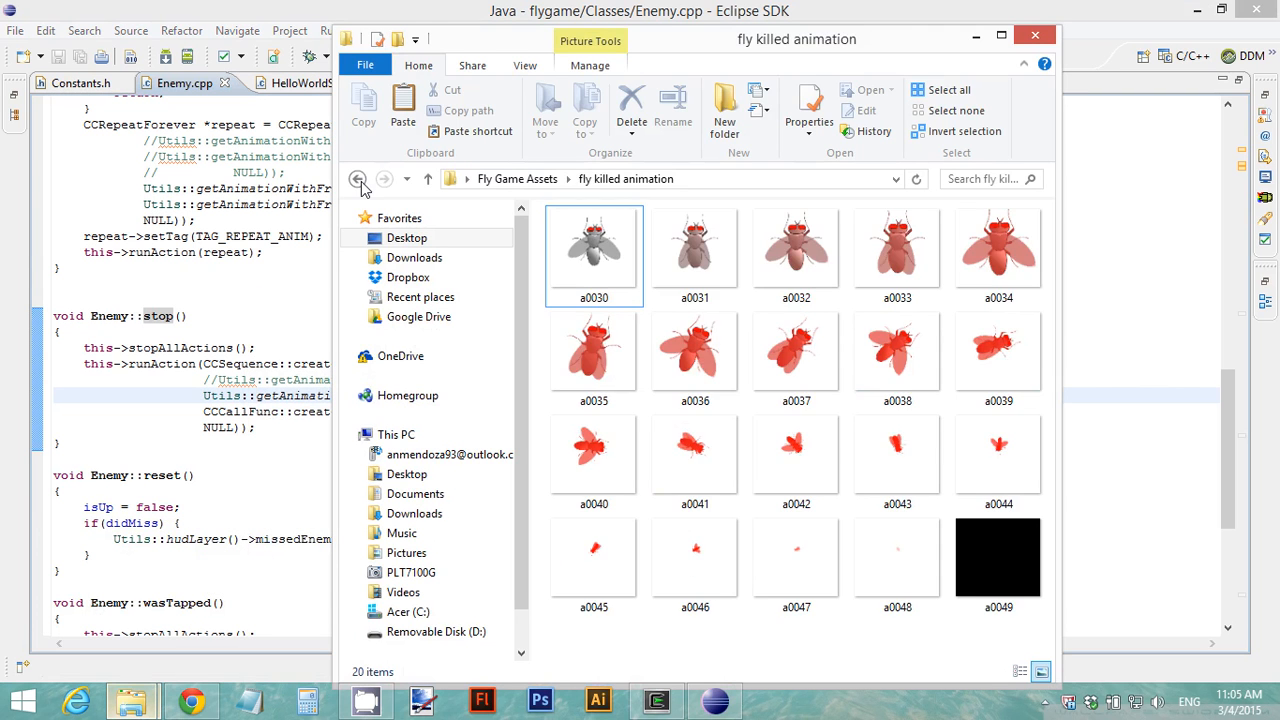
Compare the fly animation folder's 29 frames with the fly killed folder's a0030–a0049 frames
{"action": "left_click", "coordinate": [358, 178]}
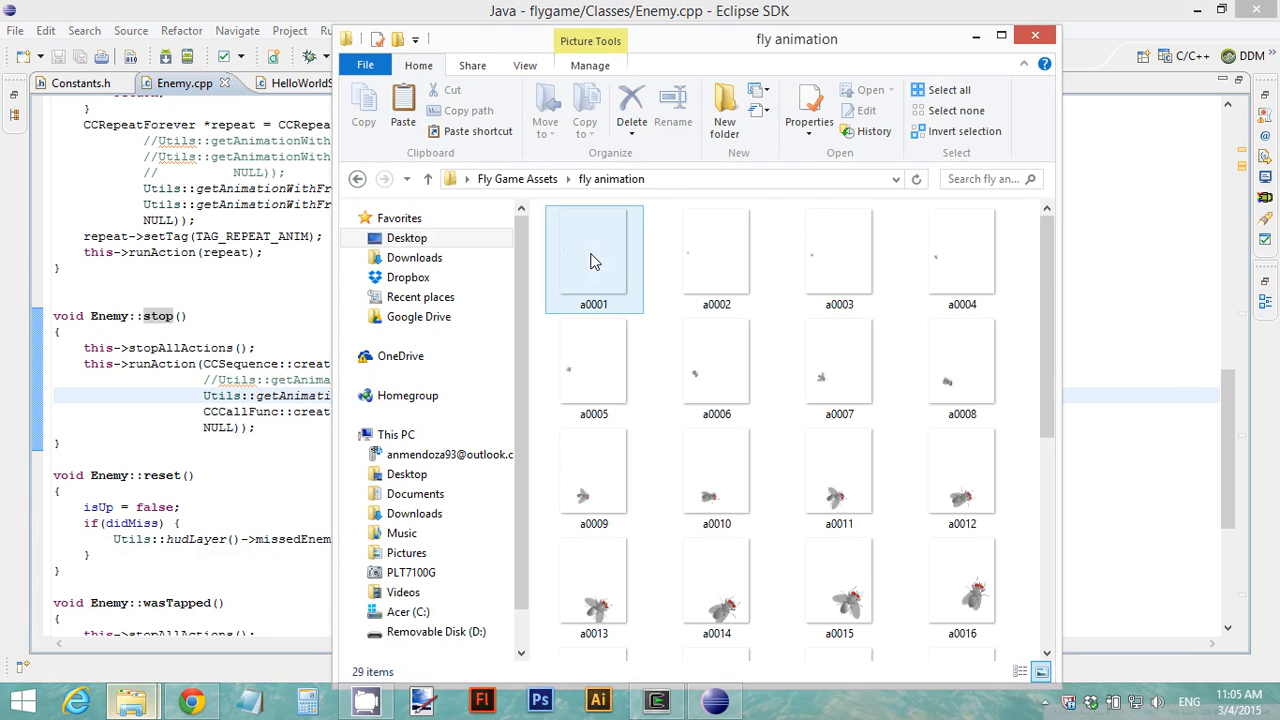
{"action": "scroll", "scroll_direction": "down", "scroll_amount": 3}
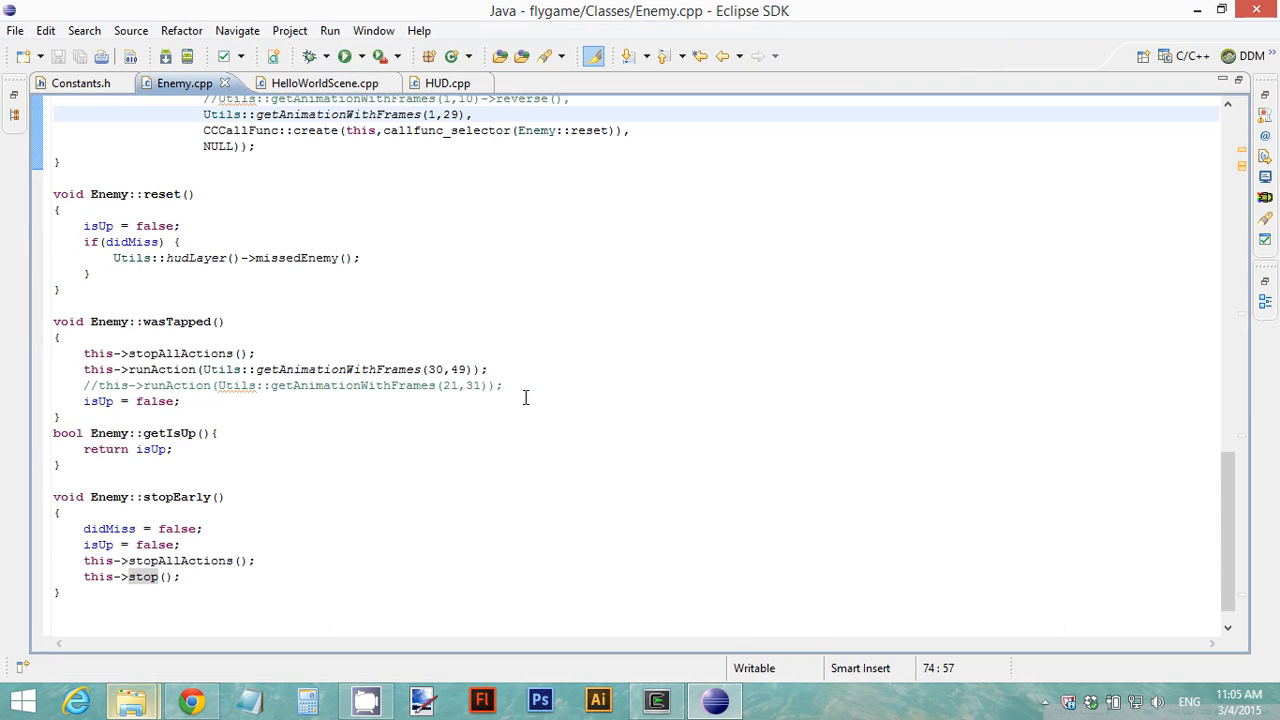
{"action": "left_click", "coordinate": [473, 114]}
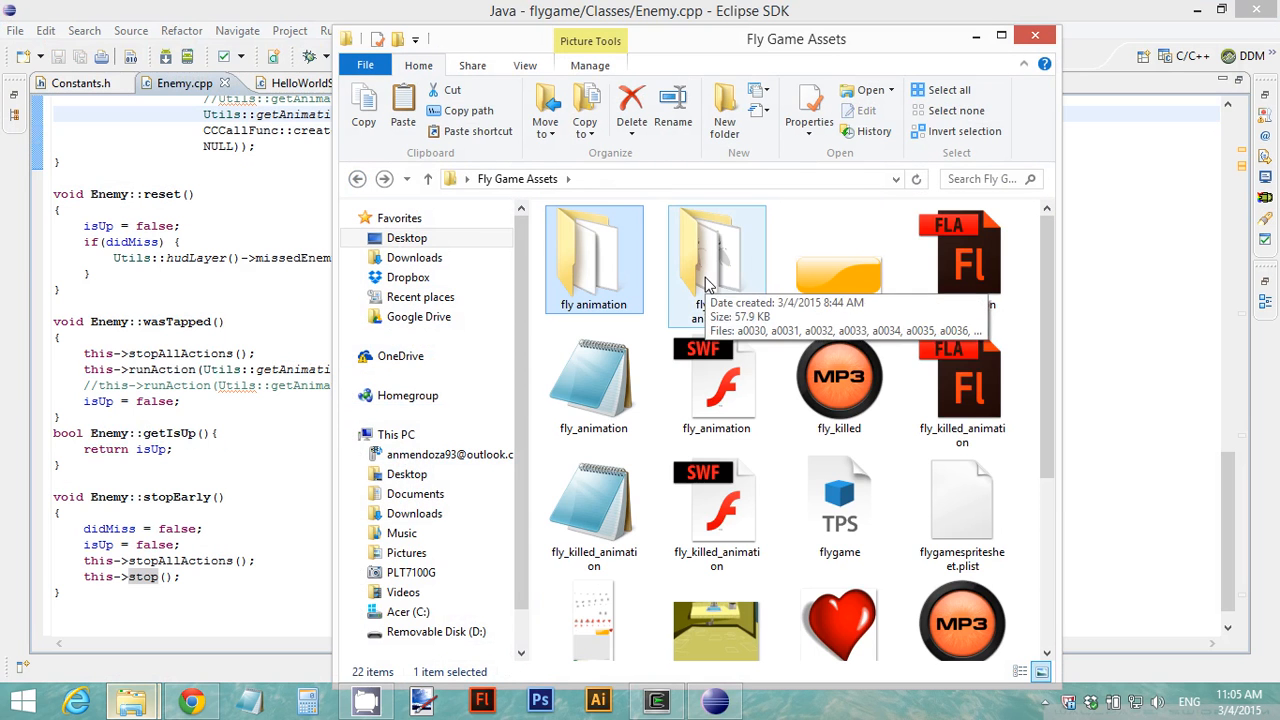
{"action": "double_click", "coordinate": [716, 250]}
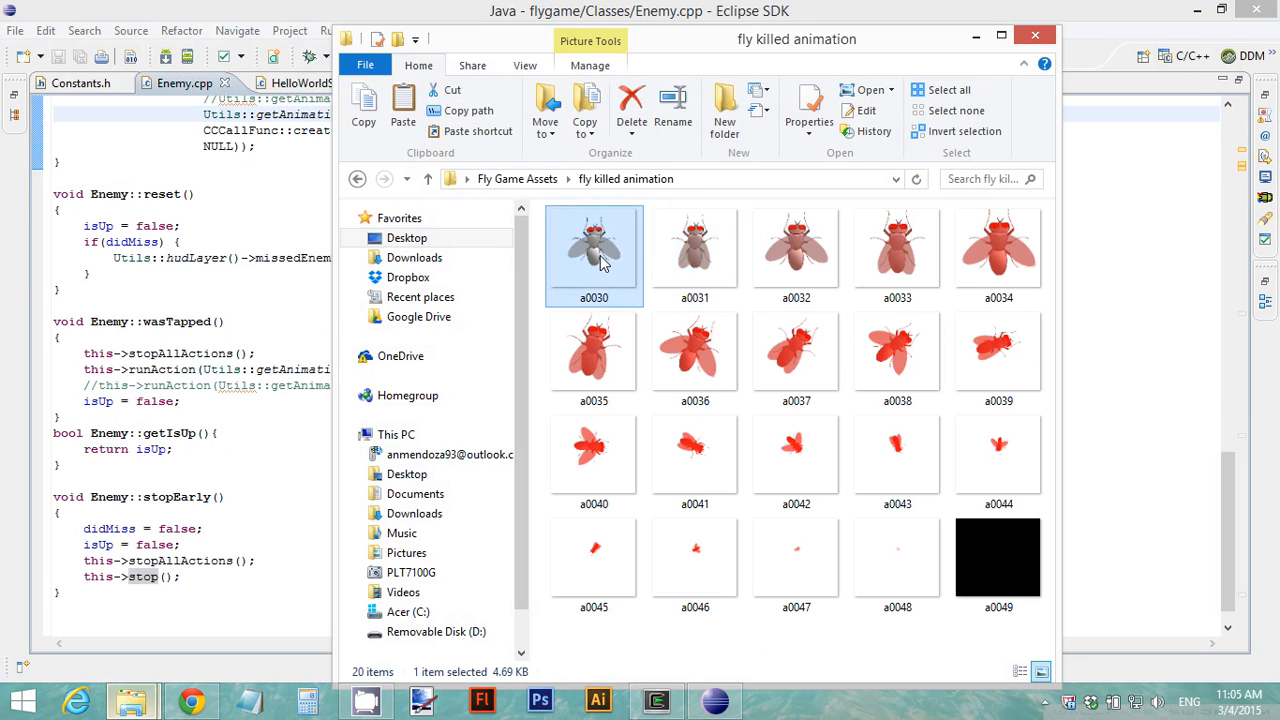
{"action": "left_click", "coordinate": [998, 557]}
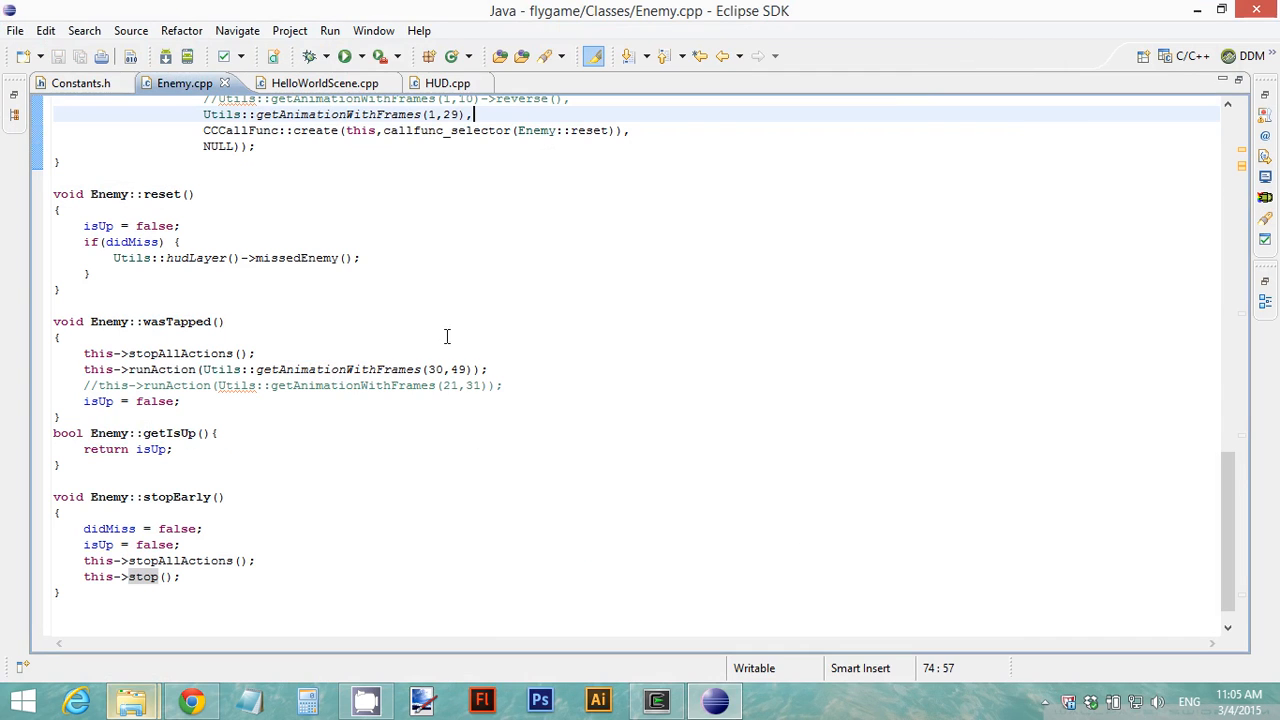
Check the wasTapped frame range 30–49 in Enemy.cpp and restore the full workspace
{"action": "left_click", "coordinate": [453, 369]}
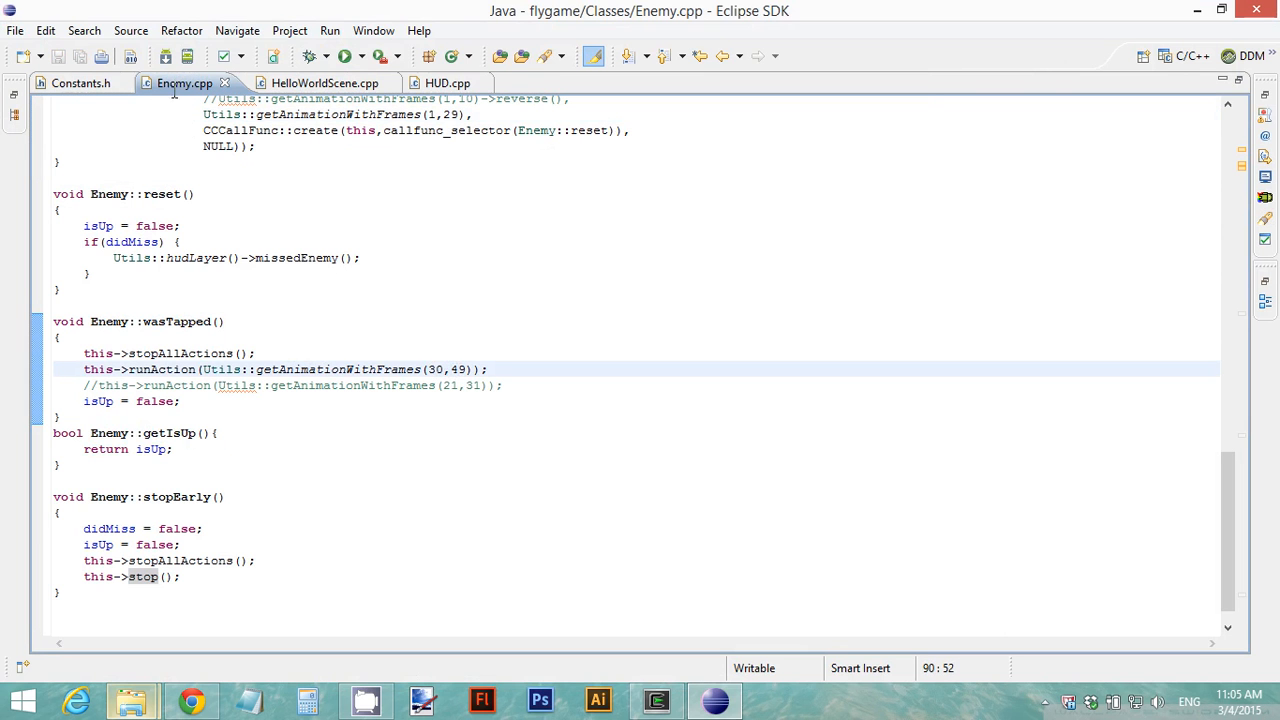
{"action": "left_click", "coordinate": [80, 82]}
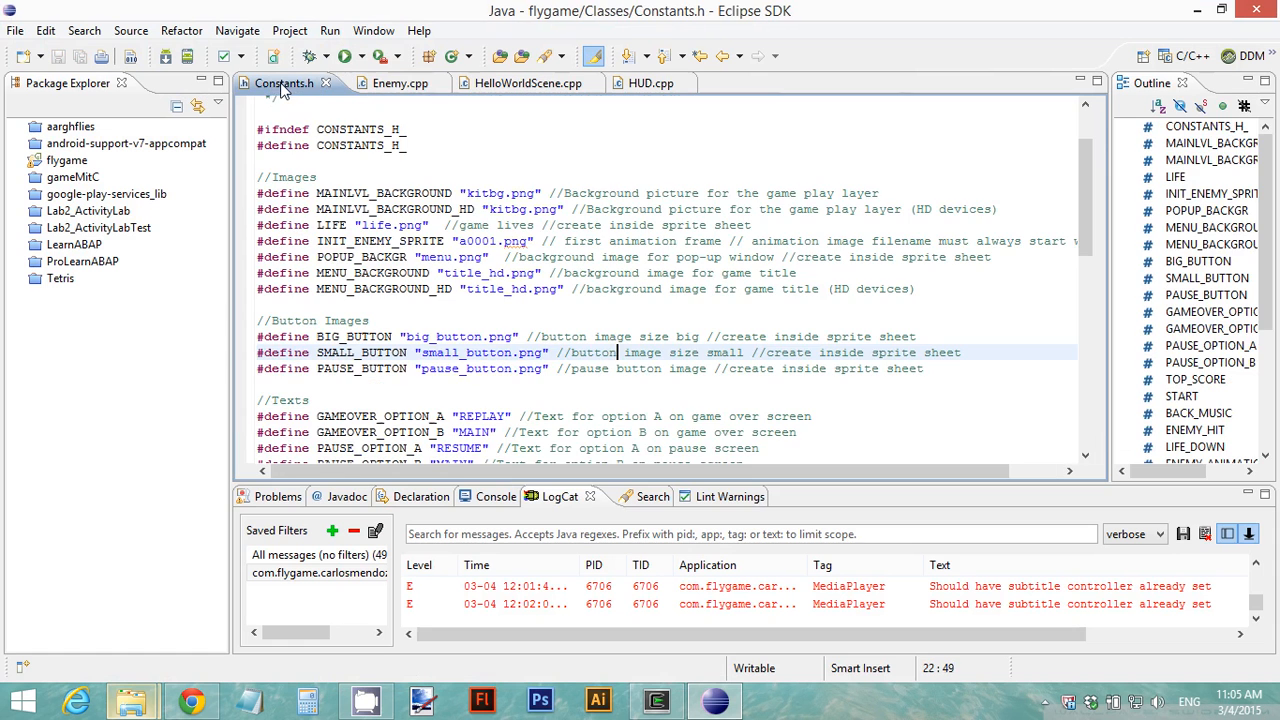
{"action": "left_click", "coordinate": [389, 83]}
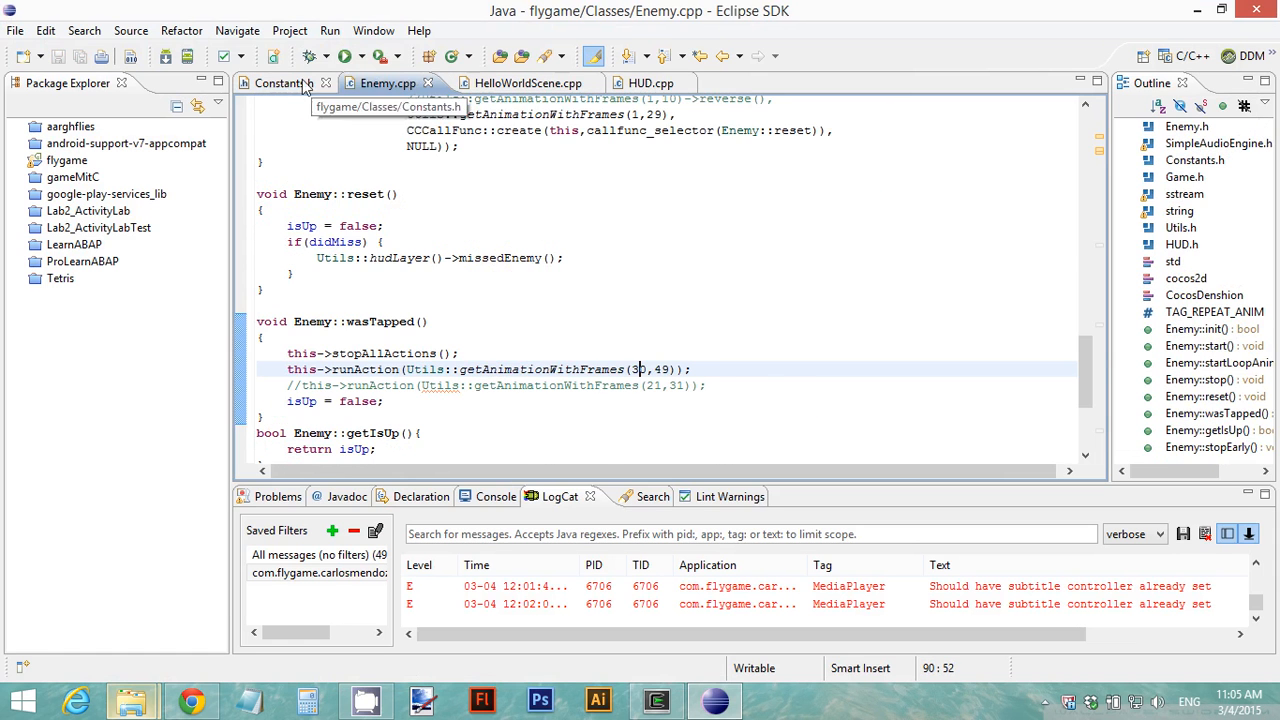
Review the Constants.h definitions and dismiss the pop-up message
{"action": "left_click", "coordinate": [282, 83]}
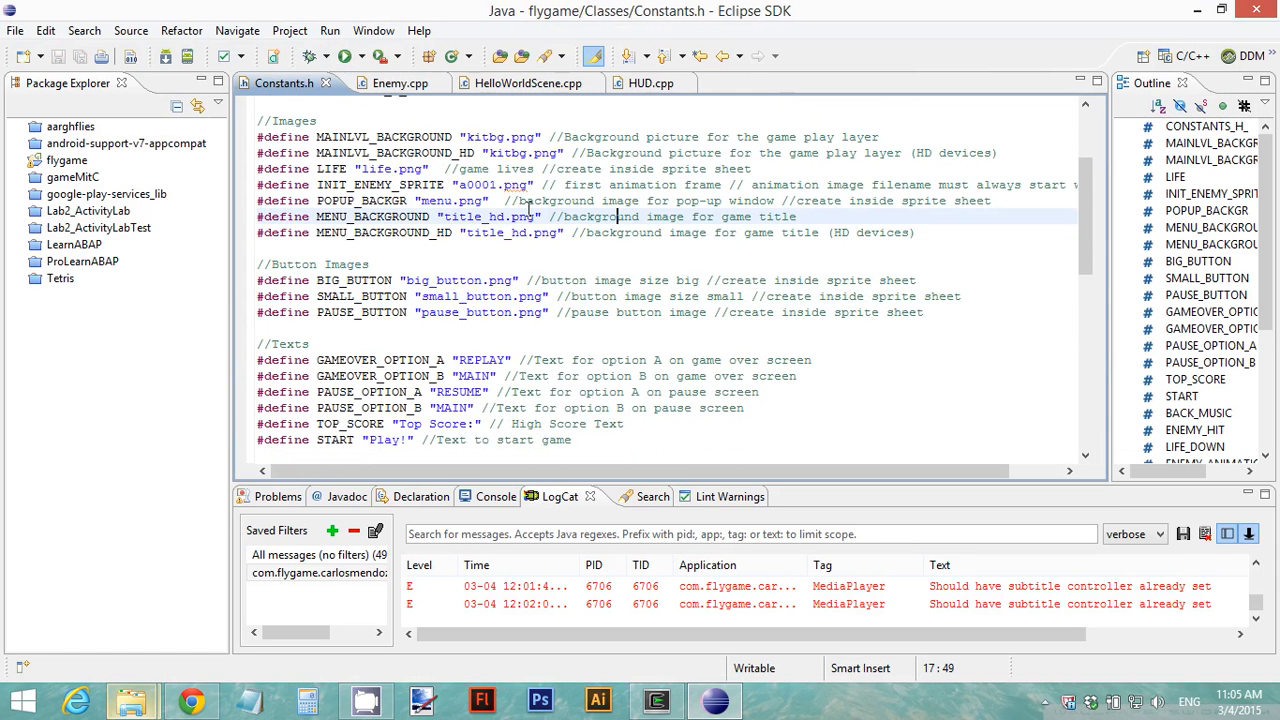
{"action": "scroll", "scroll_direction": "down", "scroll_amount": 3}
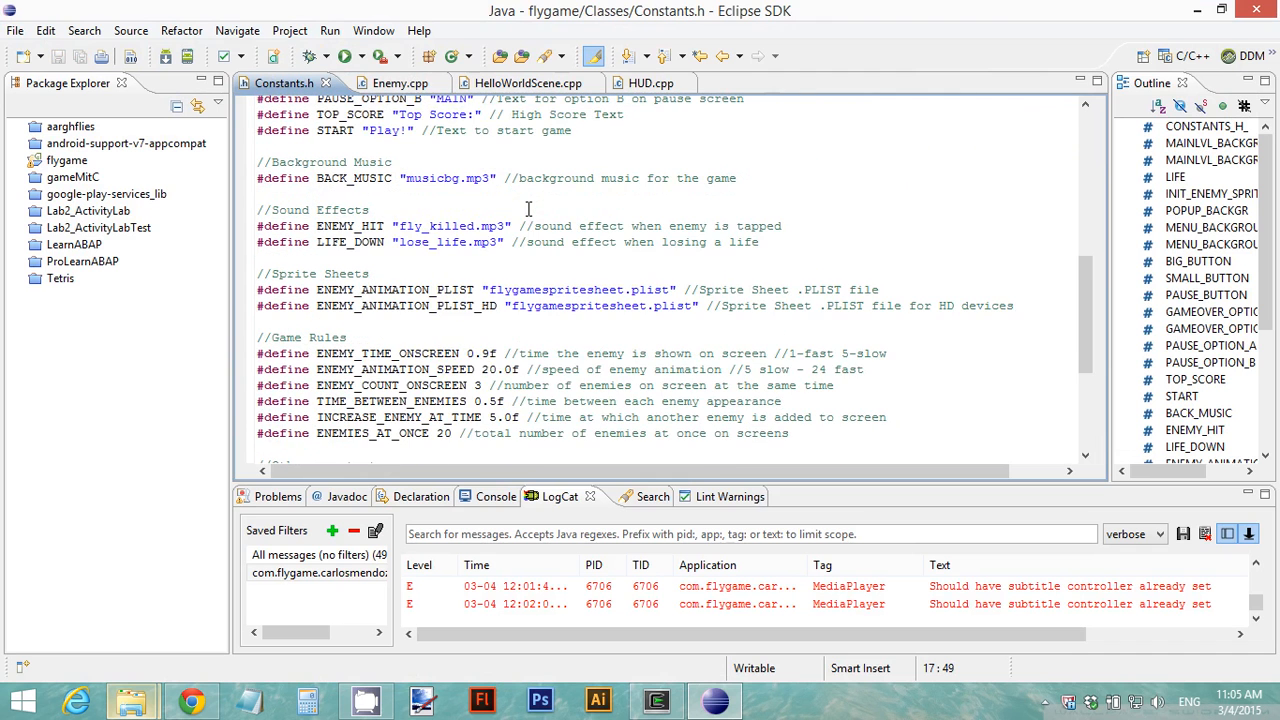
{"action": "scroll", "scroll_direction": "up", "scroll_amount": 3}
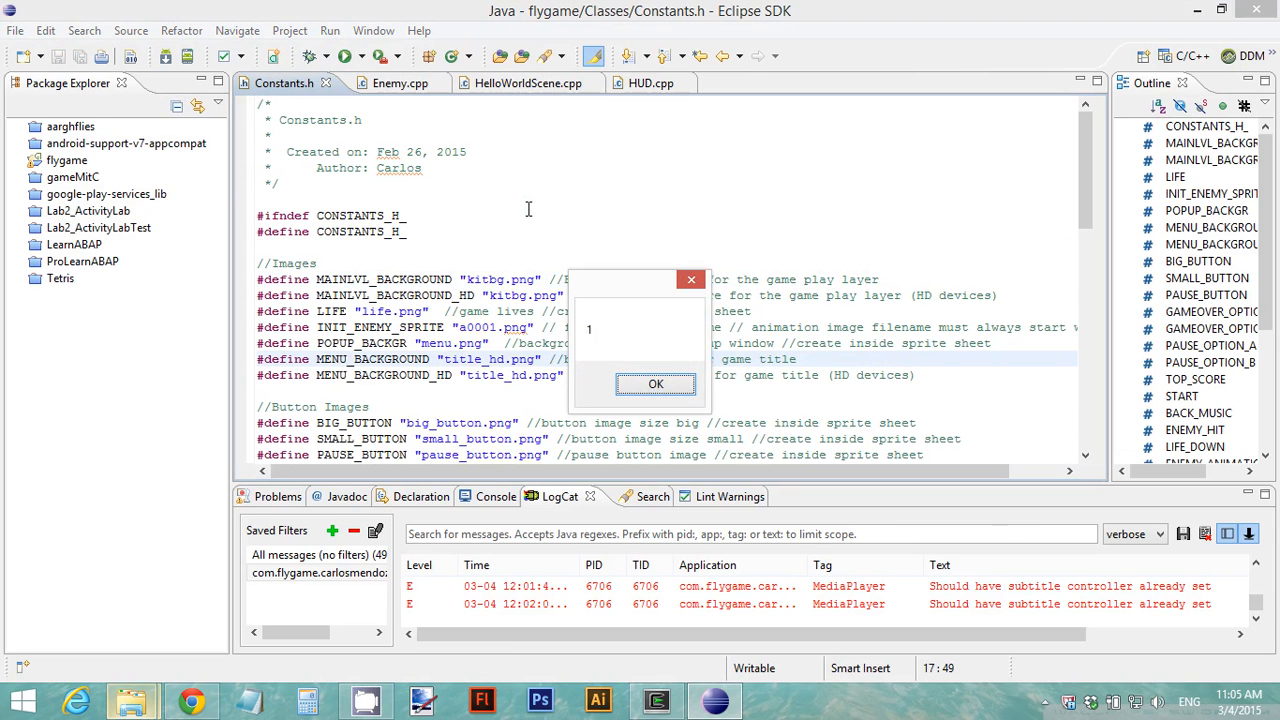
{"action": "left_click", "coordinate": [656, 384]}
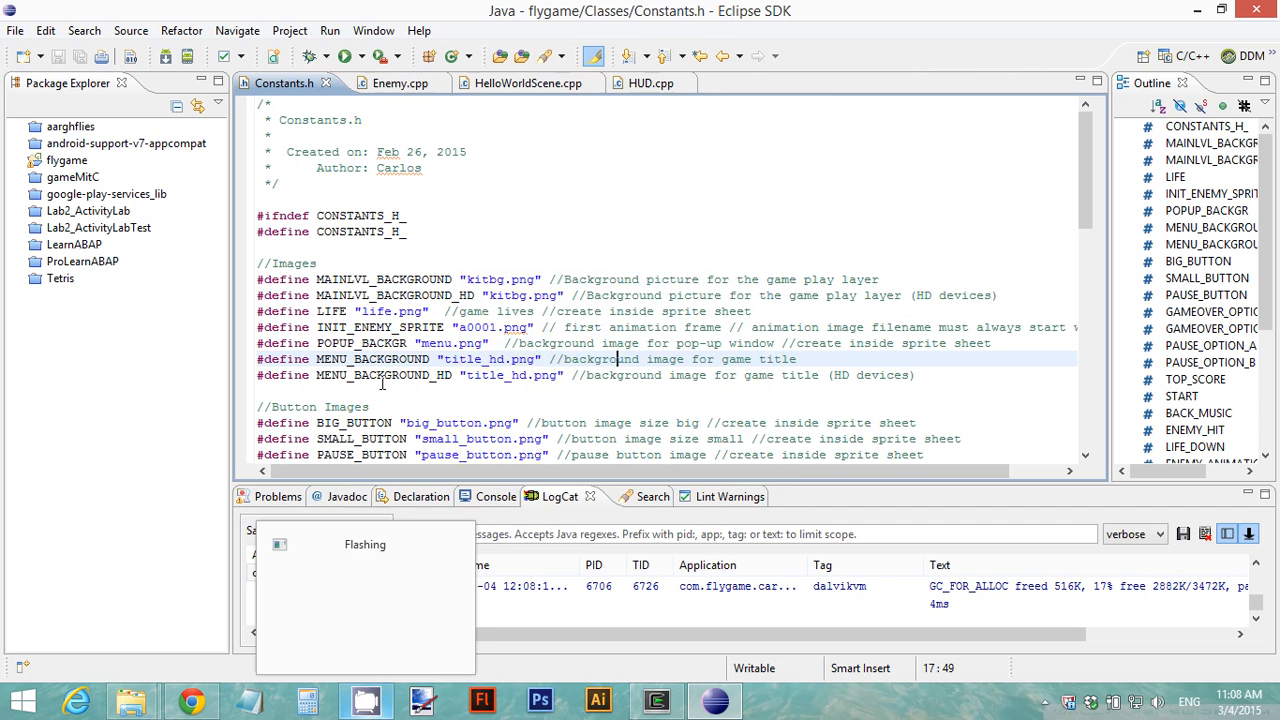
{"action": "left_click", "coordinate": [318, 263]}
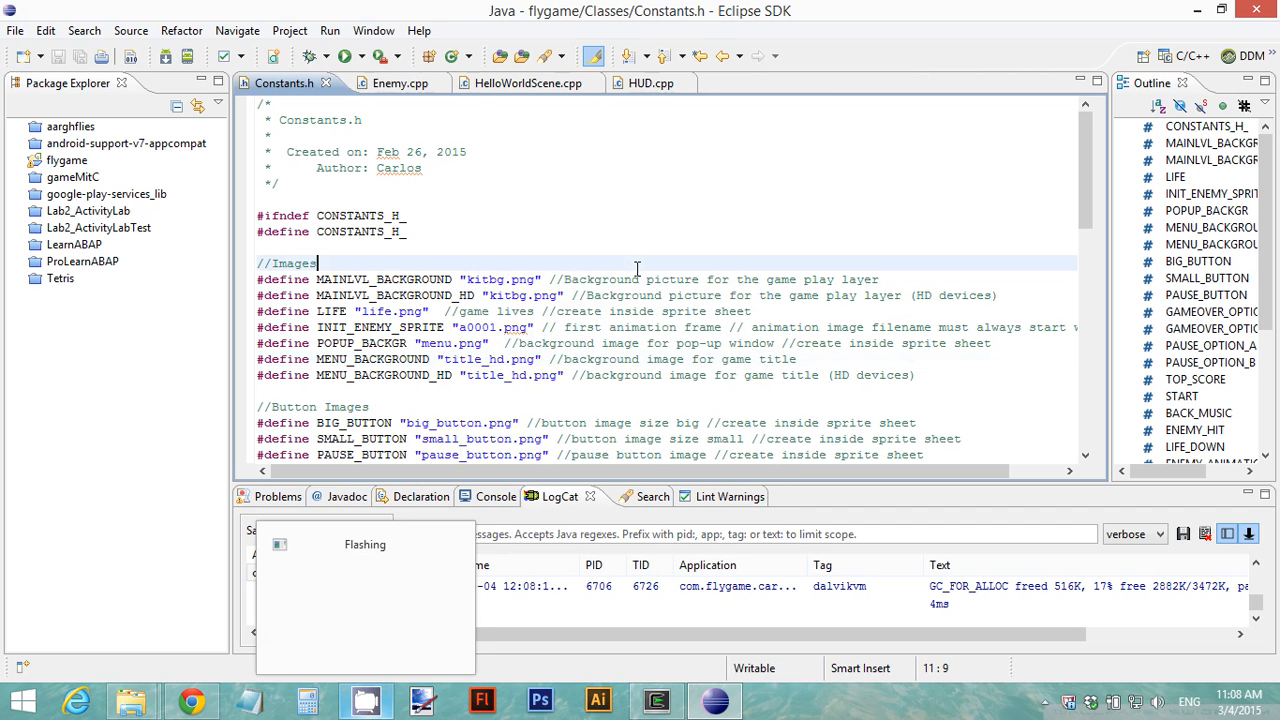
Run flygame and choose the running Android 4.4.2 device as the target
{"action": "left_click", "coordinate": [344, 56]}
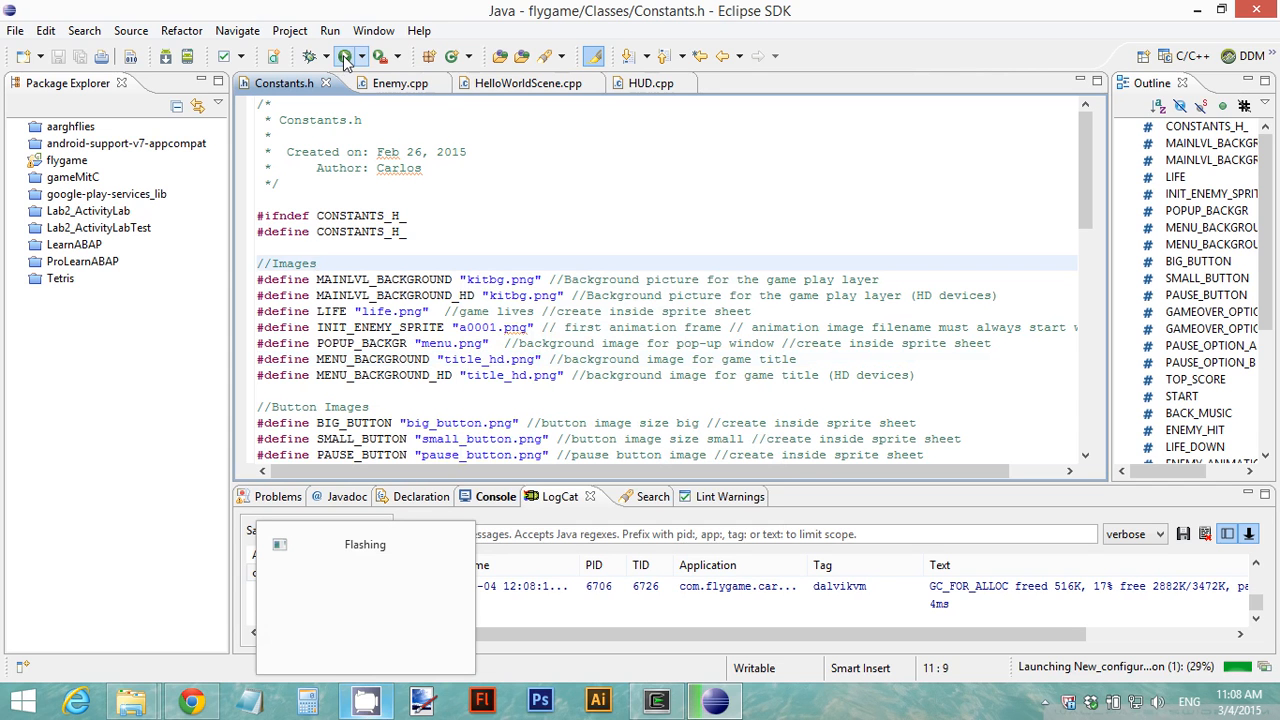
{"action": "mouse_move", "coordinate": [343, 56]}
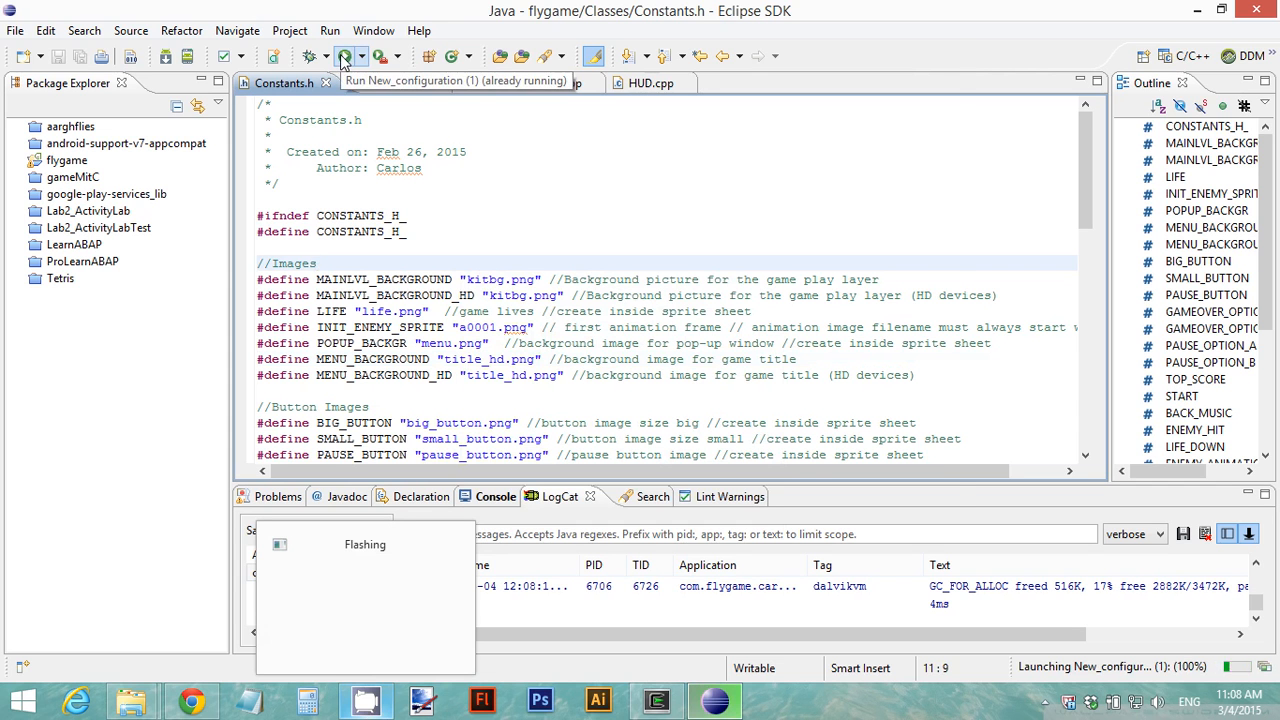
{"action": "left_click", "coordinate": [341, 56]}
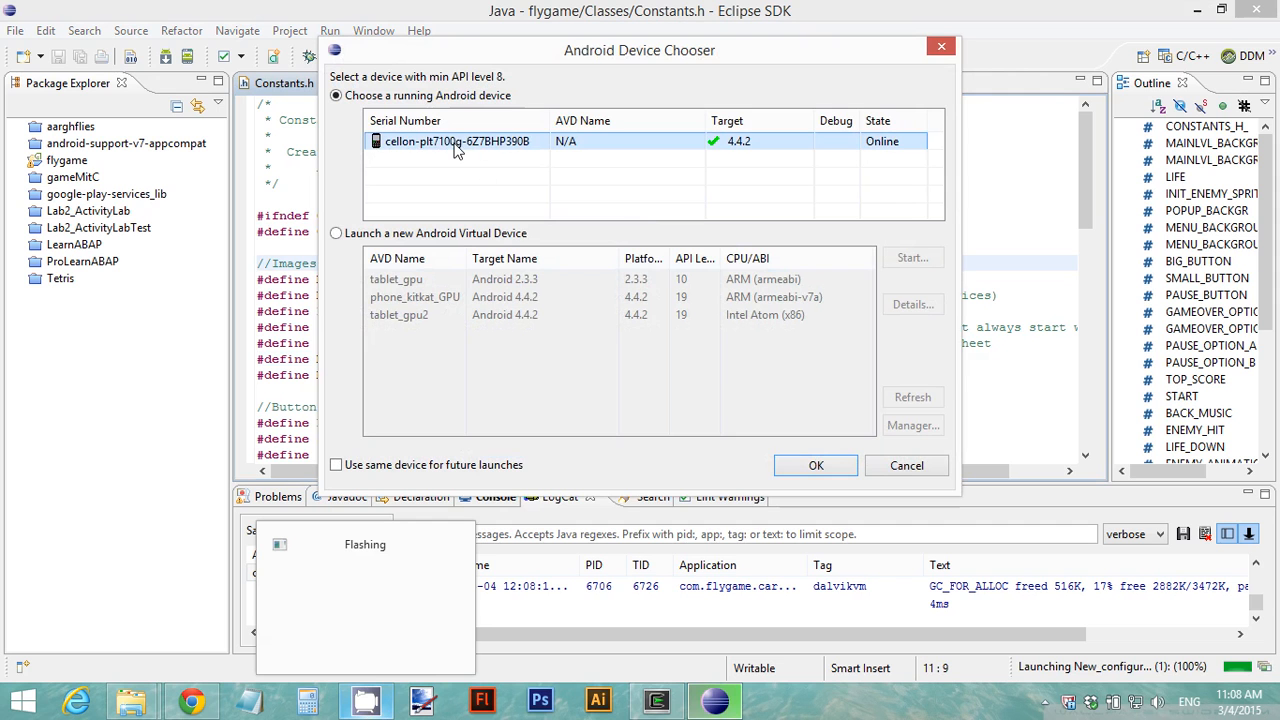
{"action": "mouse_move", "coordinate": [442, 148]}
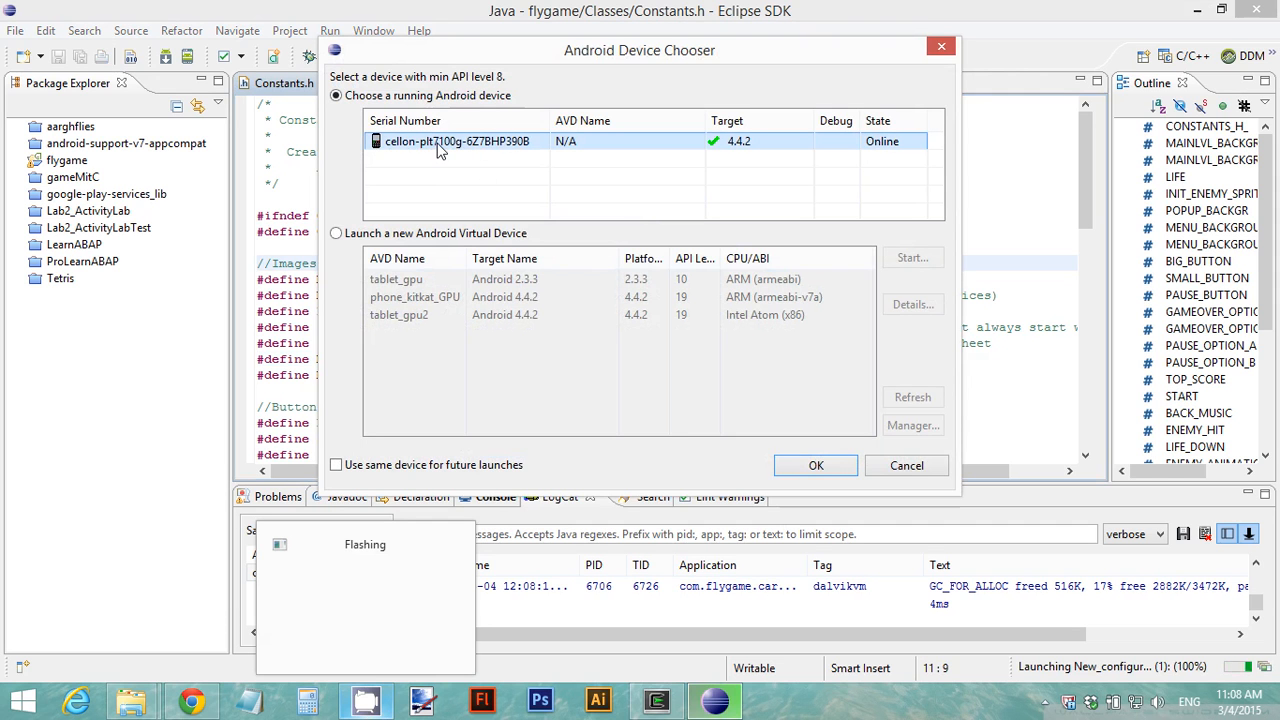
{"action": "mouse_move", "coordinate": [518, 148]}
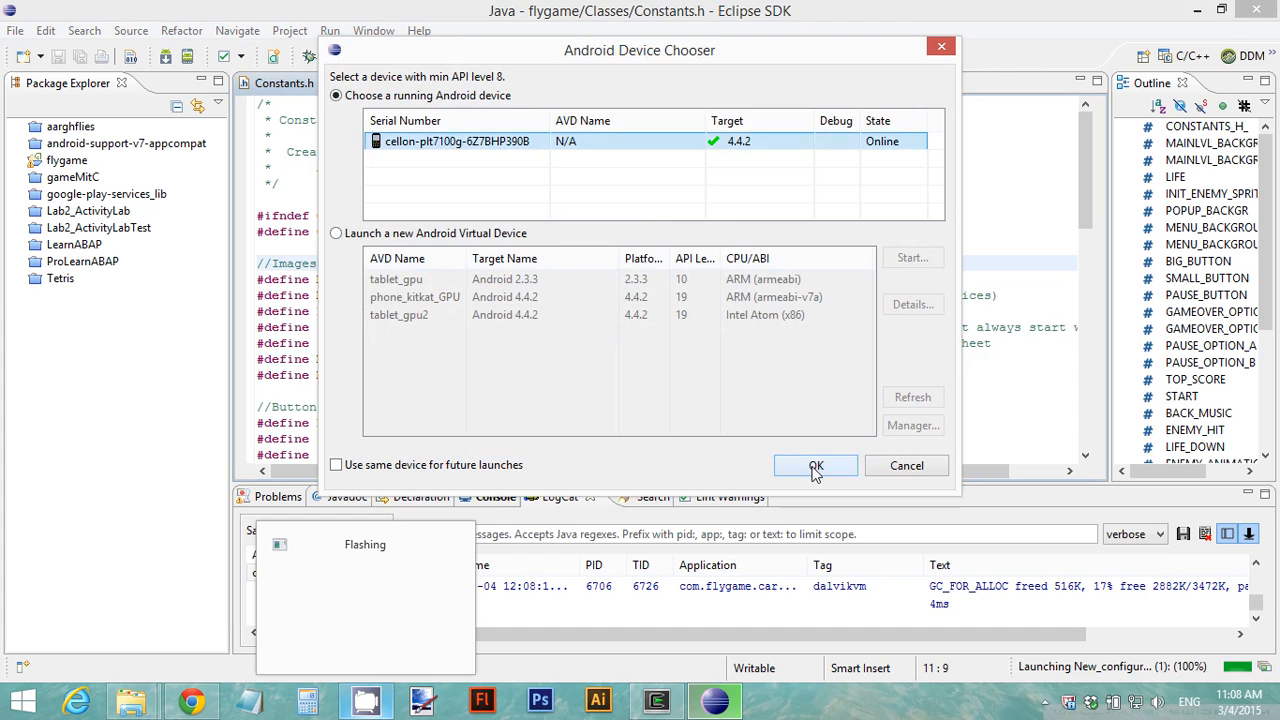
{"action": "left_click", "coordinate": [815, 465]}
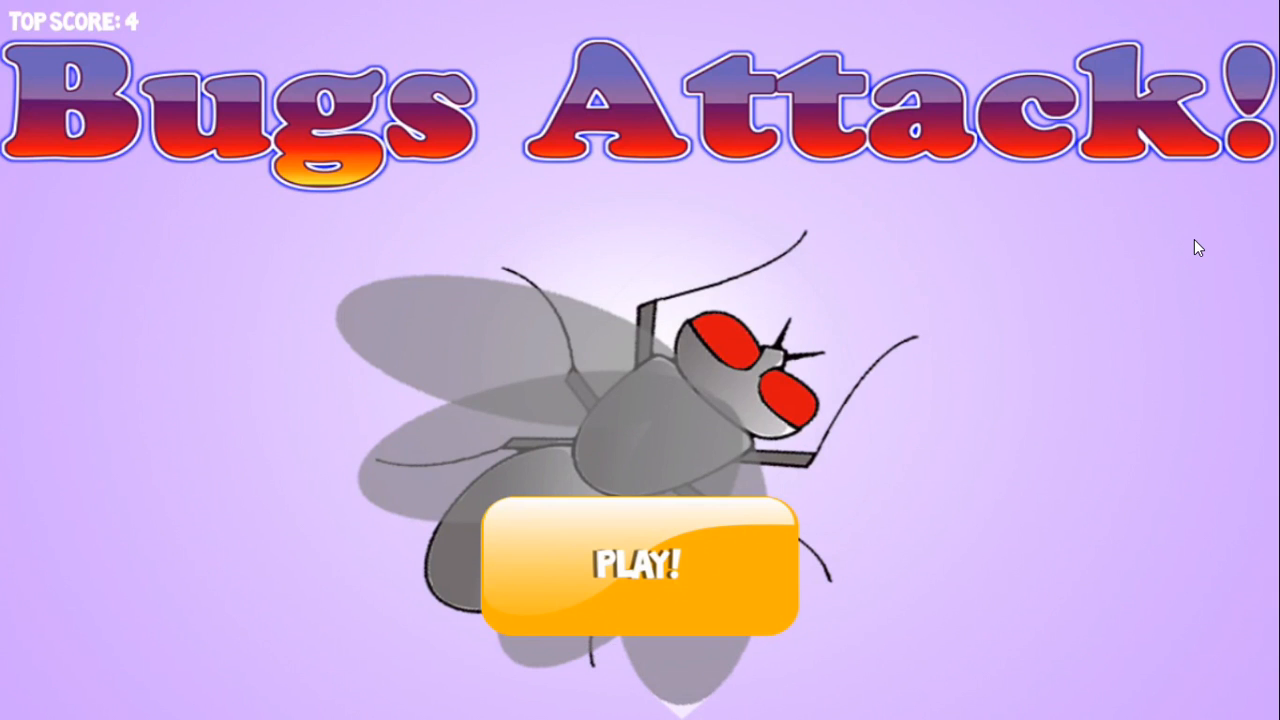
Start a Bugs Attack! round and swat flies until game over at score 10
{"action": "left_click", "coordinate": [639, 563]}
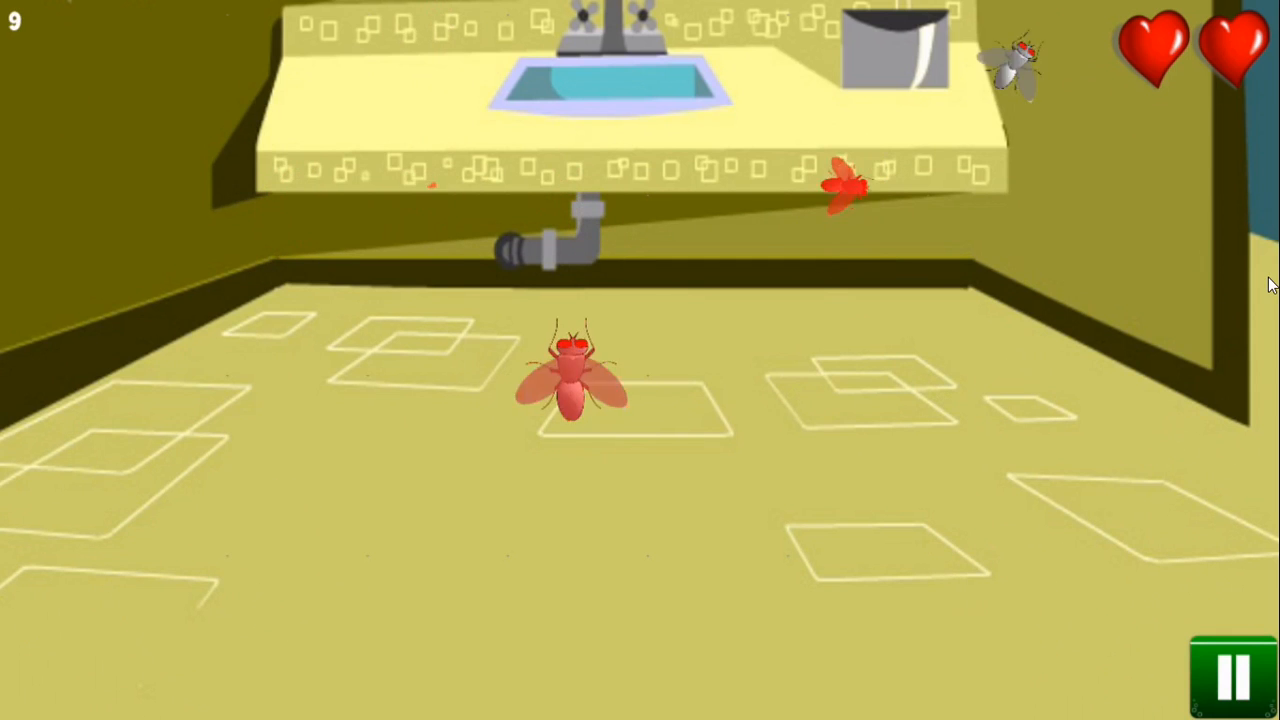
{"action": "left_click", "coordinate": [573, 375]}
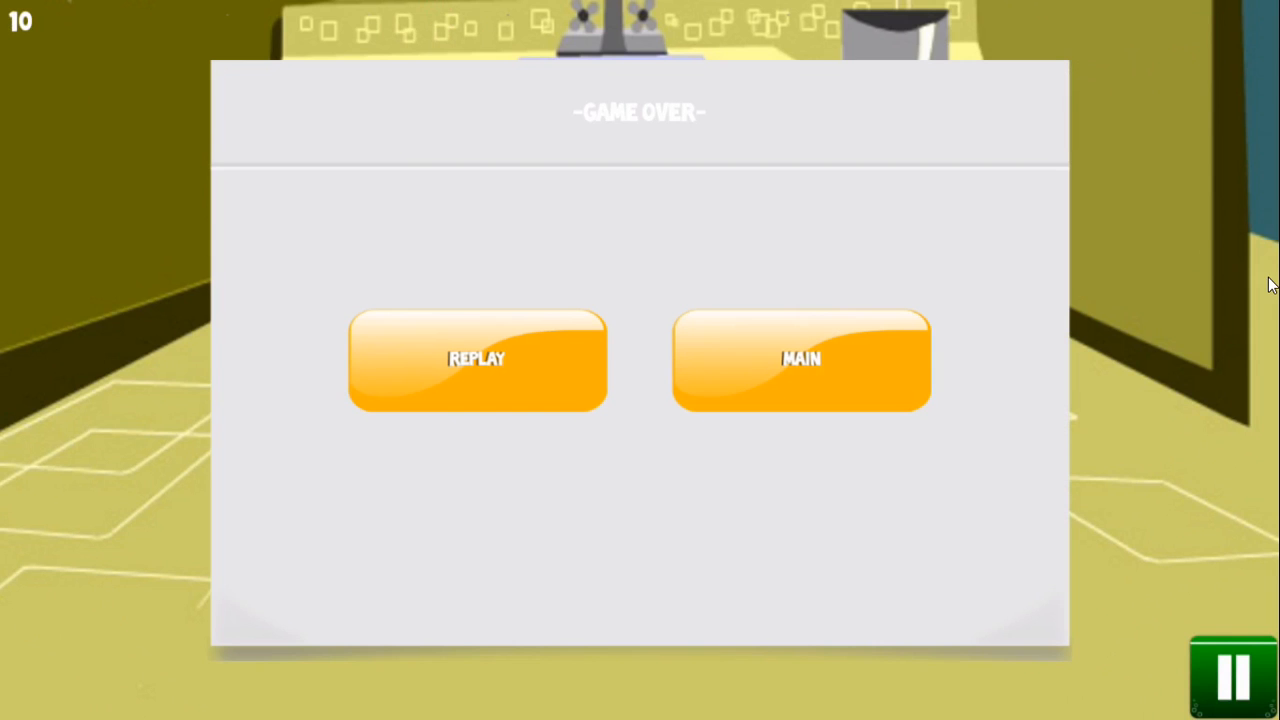
Replay, swat flies until a 35-point game over, then leave the game
{"action": "left_click", "coordinate": [477, 359]}
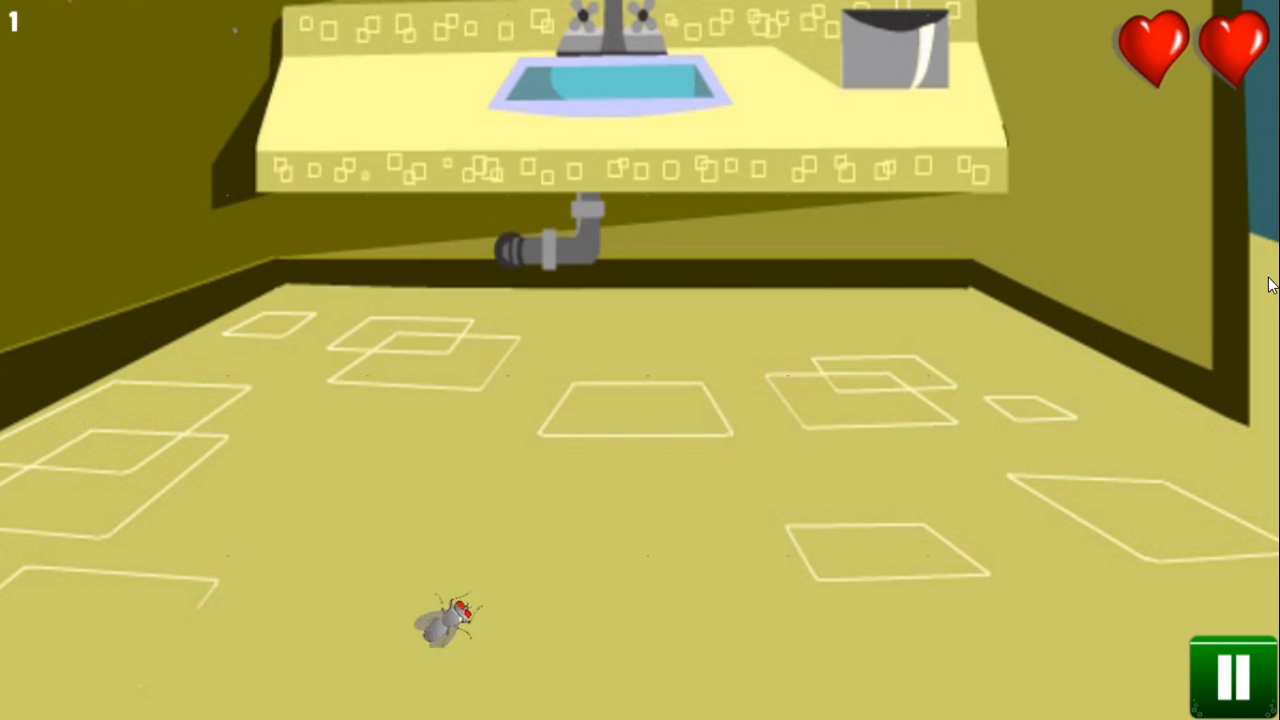
{"action": "left_click", "coordinate": [445, 610]}
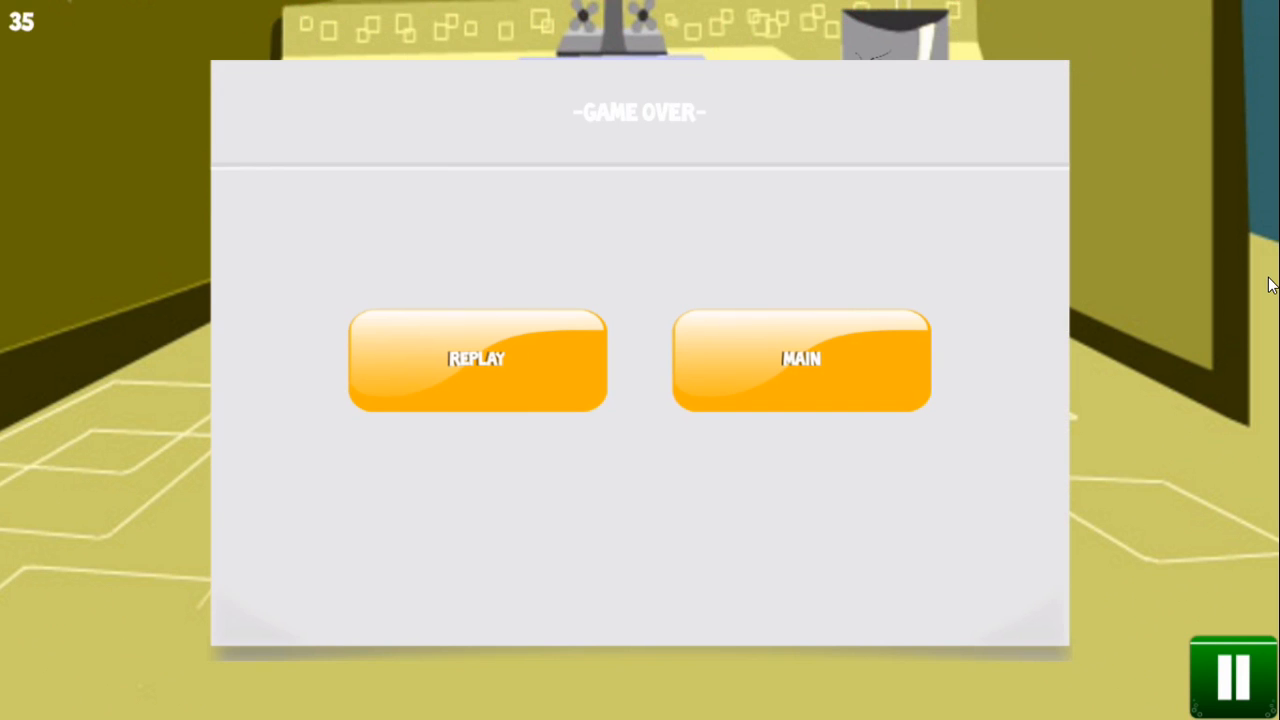
{"action": "left_click", "coordinate": [801, 359]}
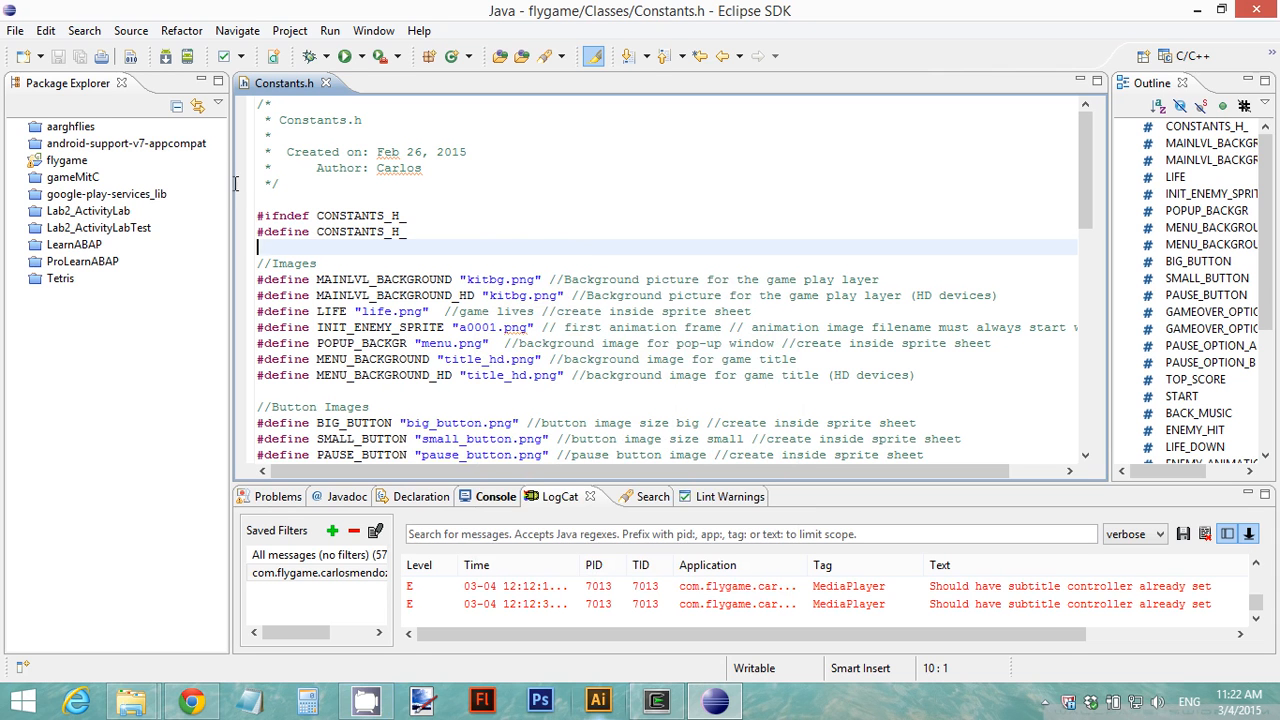
Export flygame as an Android application, then cancel at the debuggable-manifest warning
{"action": "left_click", "coordinate": [67, 160]}
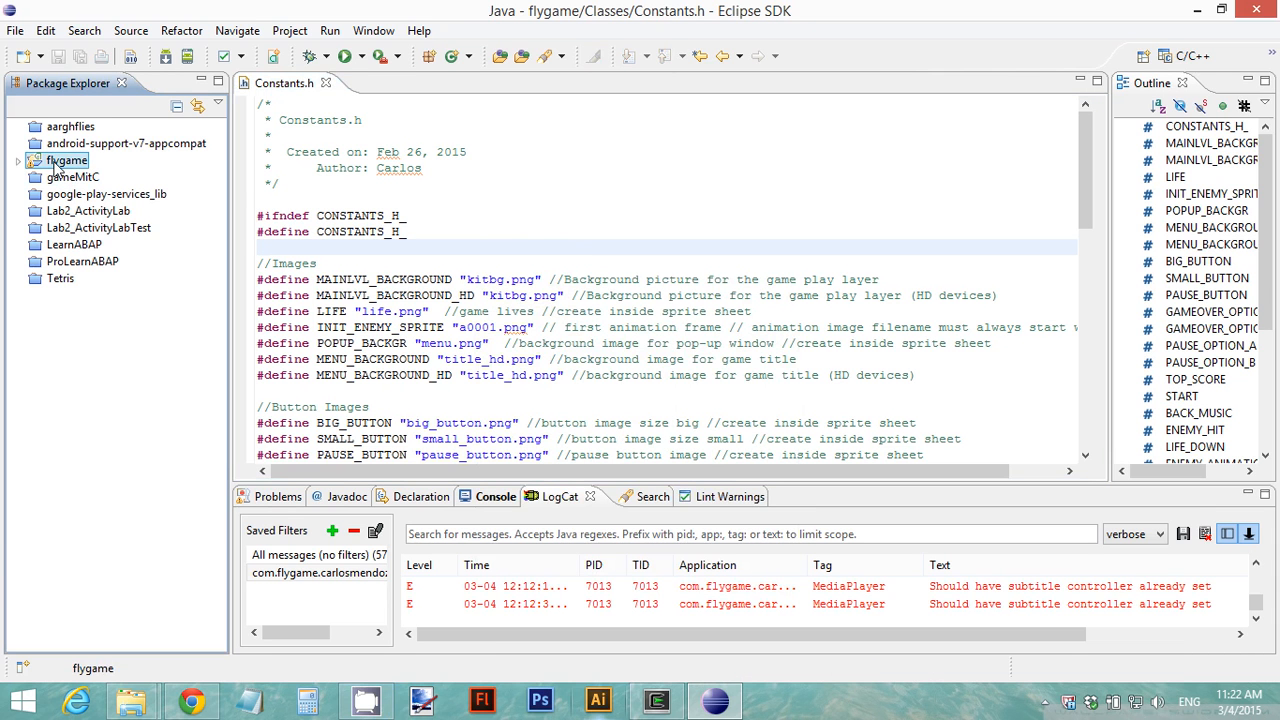
{"action": "right_click", "coordinate": [67, 160]}
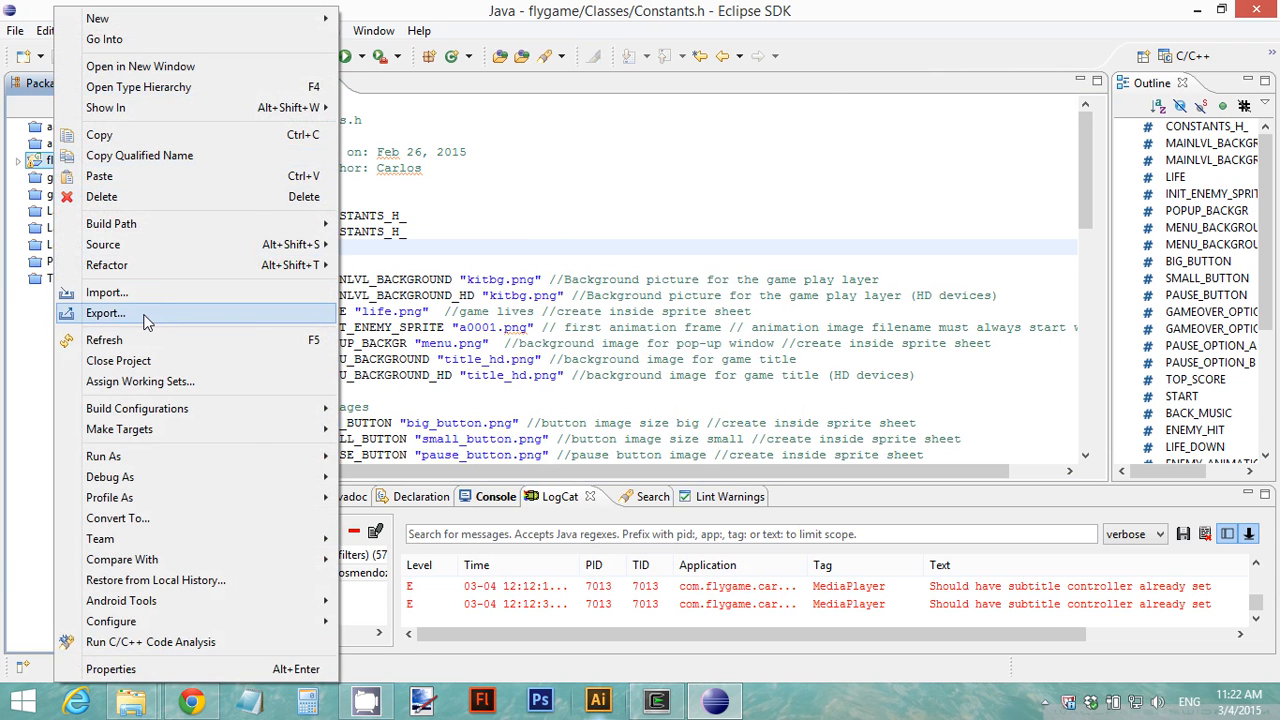
{"action": "left_click", "coordinate": [106, 313]}
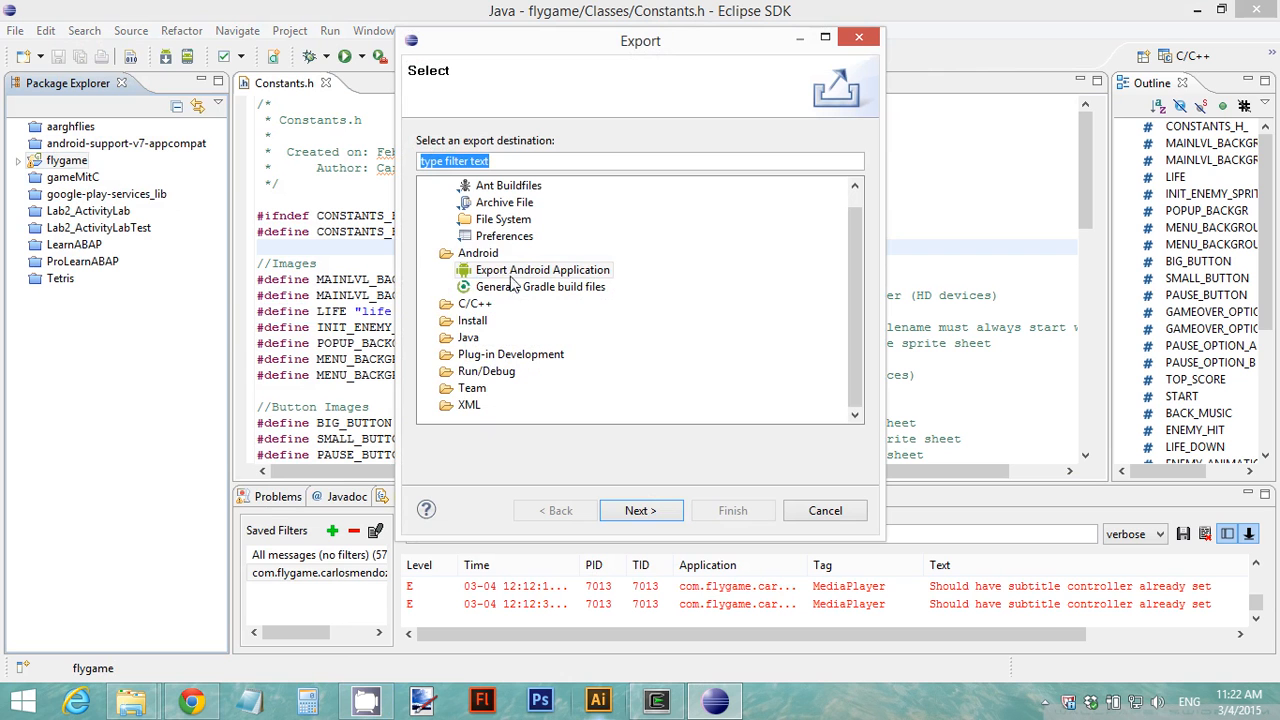
{"action": "left_click", "coordinate": [542, 270]}
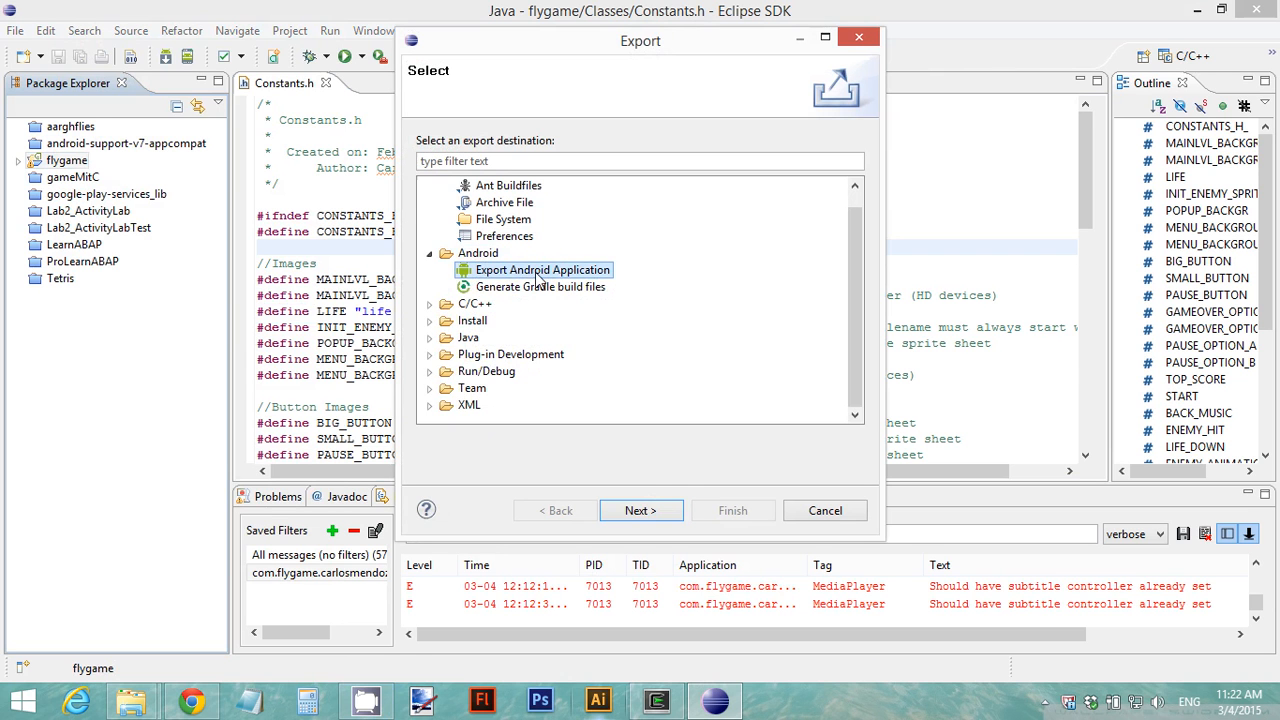
{"action": "left_click", "coordinate": [641, 510]}
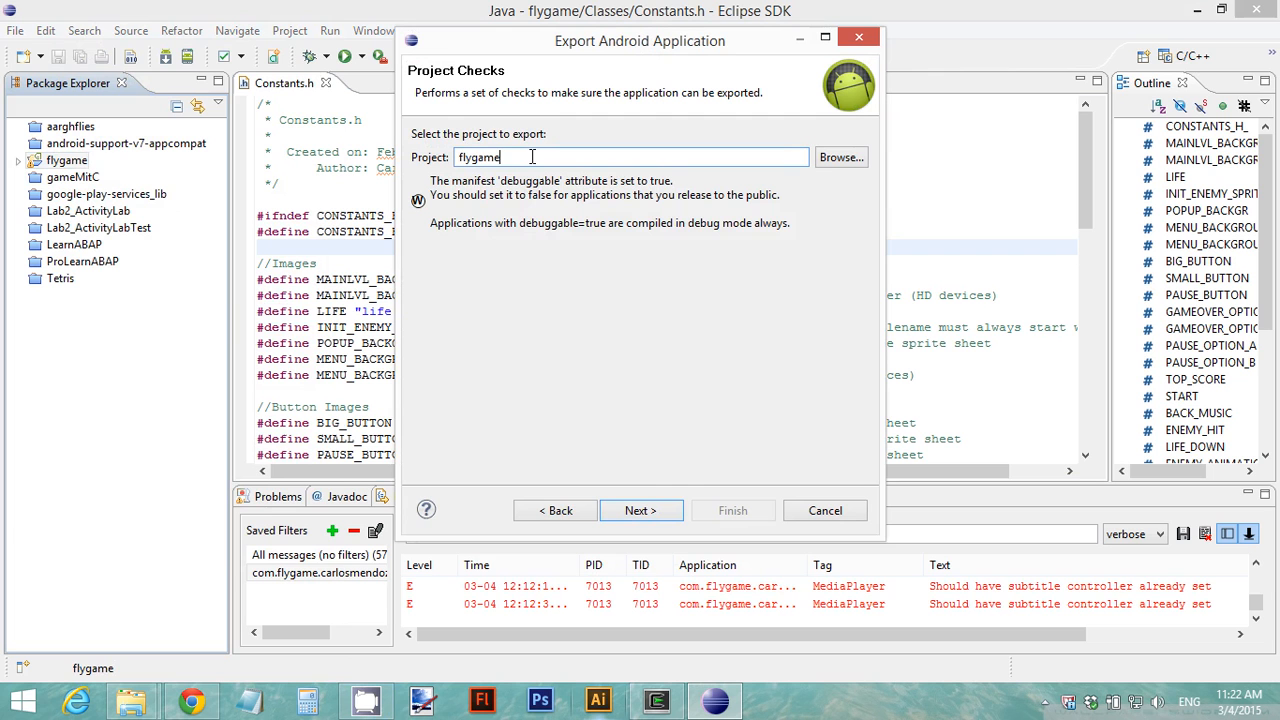
{"action": "mouse_move", "coordinate": [493, 163]}
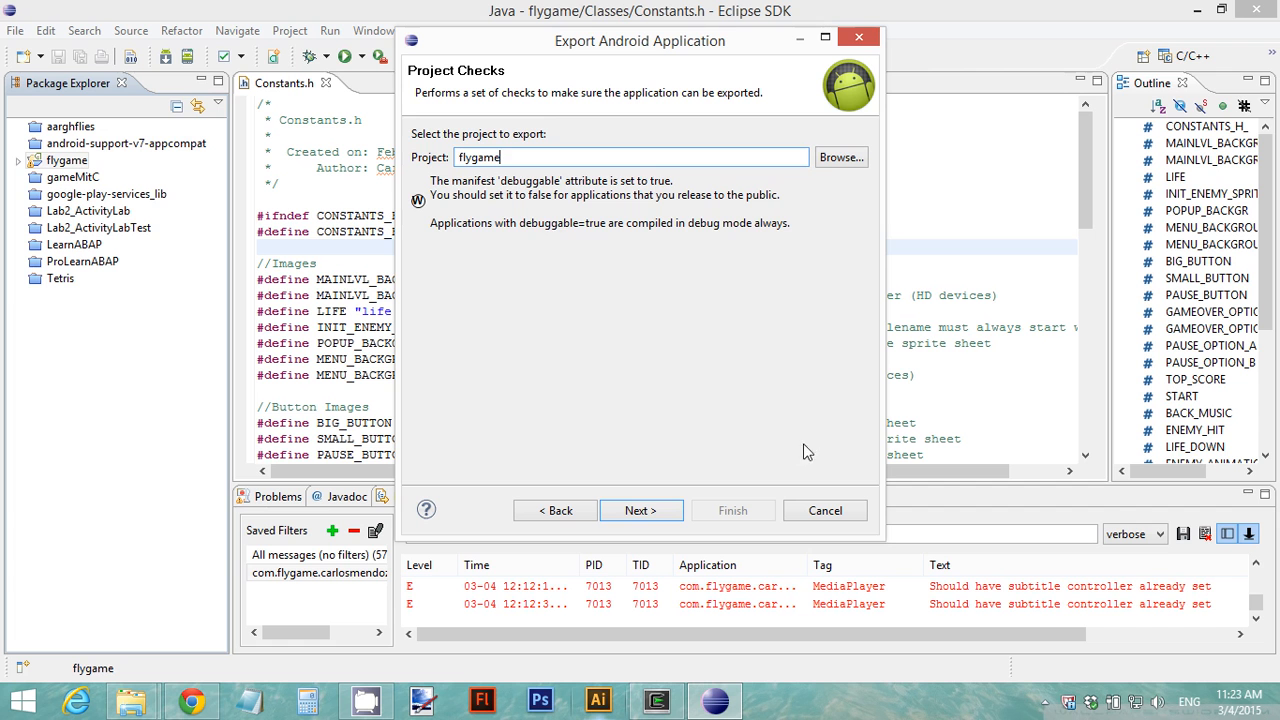
{"action": "left_click", "coordinate": [824, 510]}
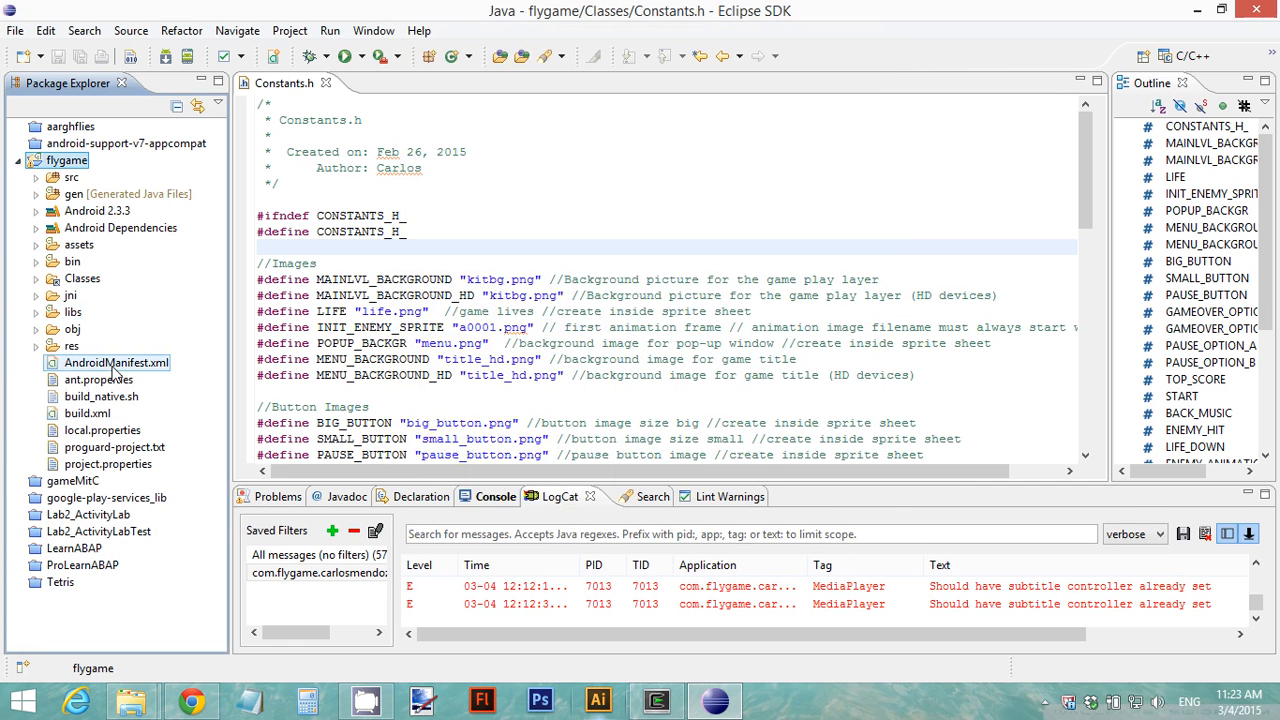
Open flygame's AndroidManifest.xml with android:debuggable removed, then right-click the project
{"action": "double_click", "coordinate": [116, 362]}
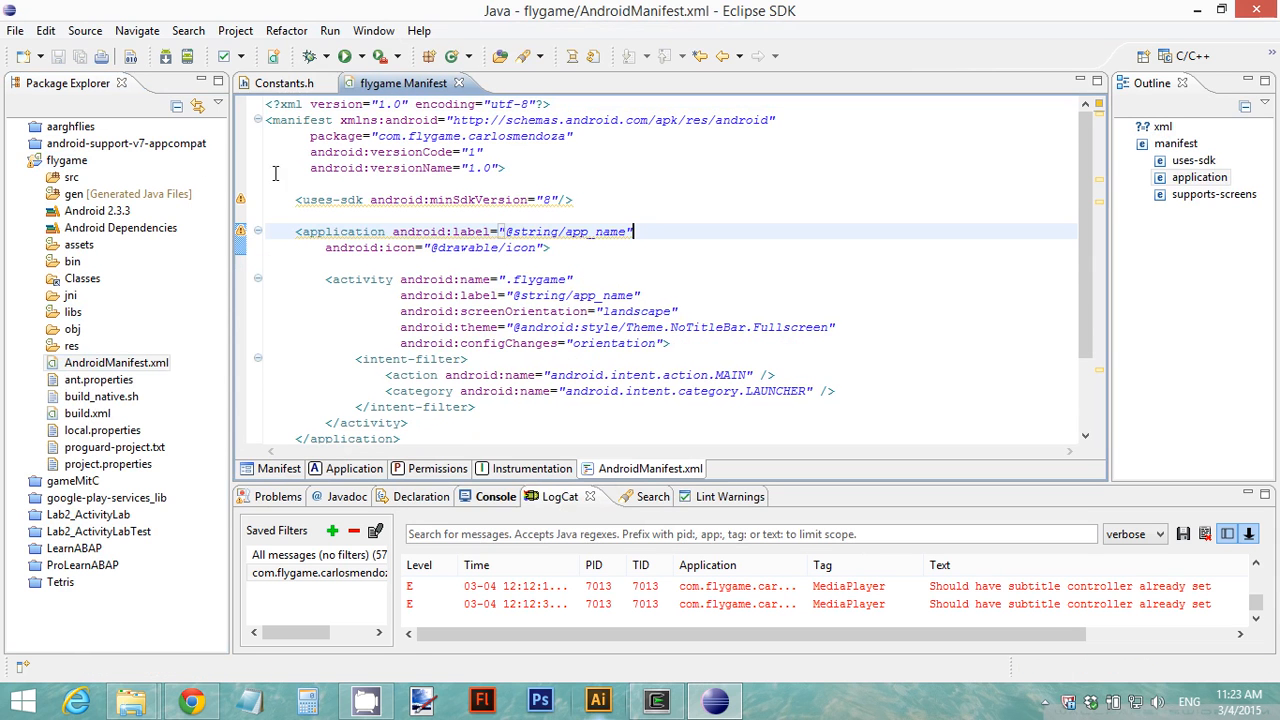
{"action": "right_click", "coordinate": [66, 160]}
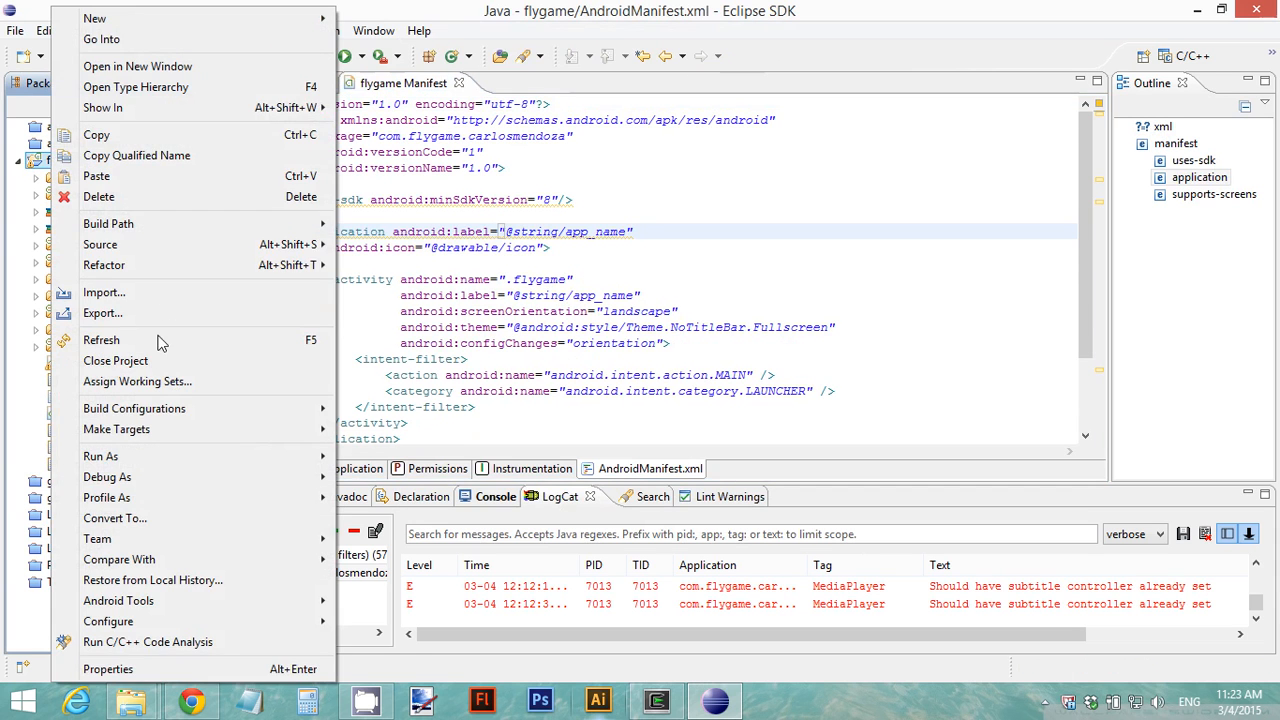
Re-export flygame past the error-free checks and pick a save location for a new keystore
{"action": "left_click", "coordinate": [102, 312]}
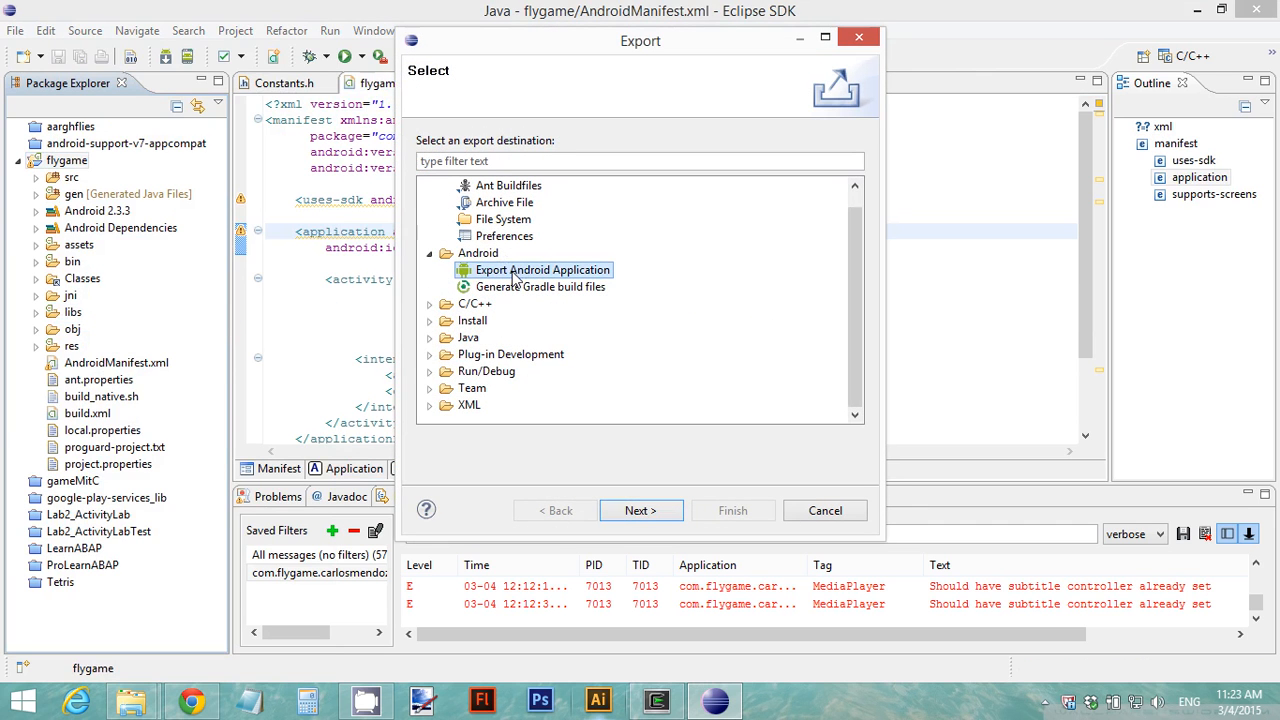
{"action": "left_click", "coordinate": [641, 510]}
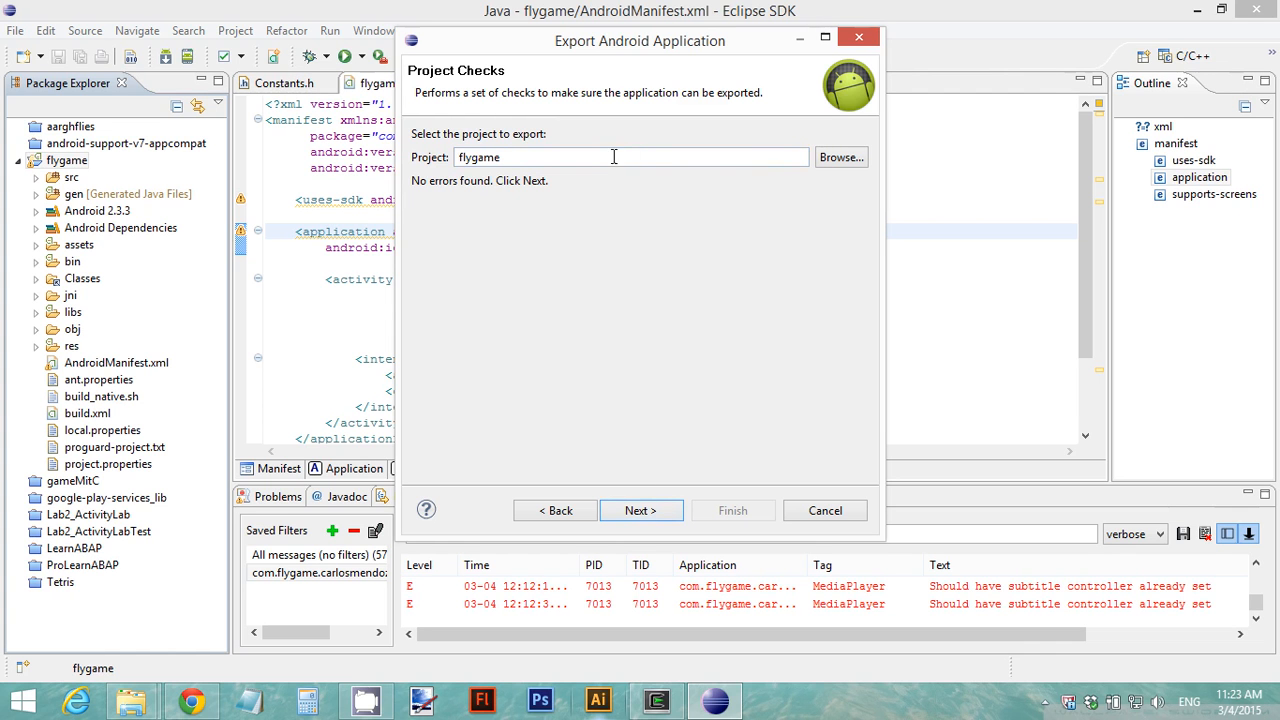
{"action": "left_click", "coordinate": [641, 510]}
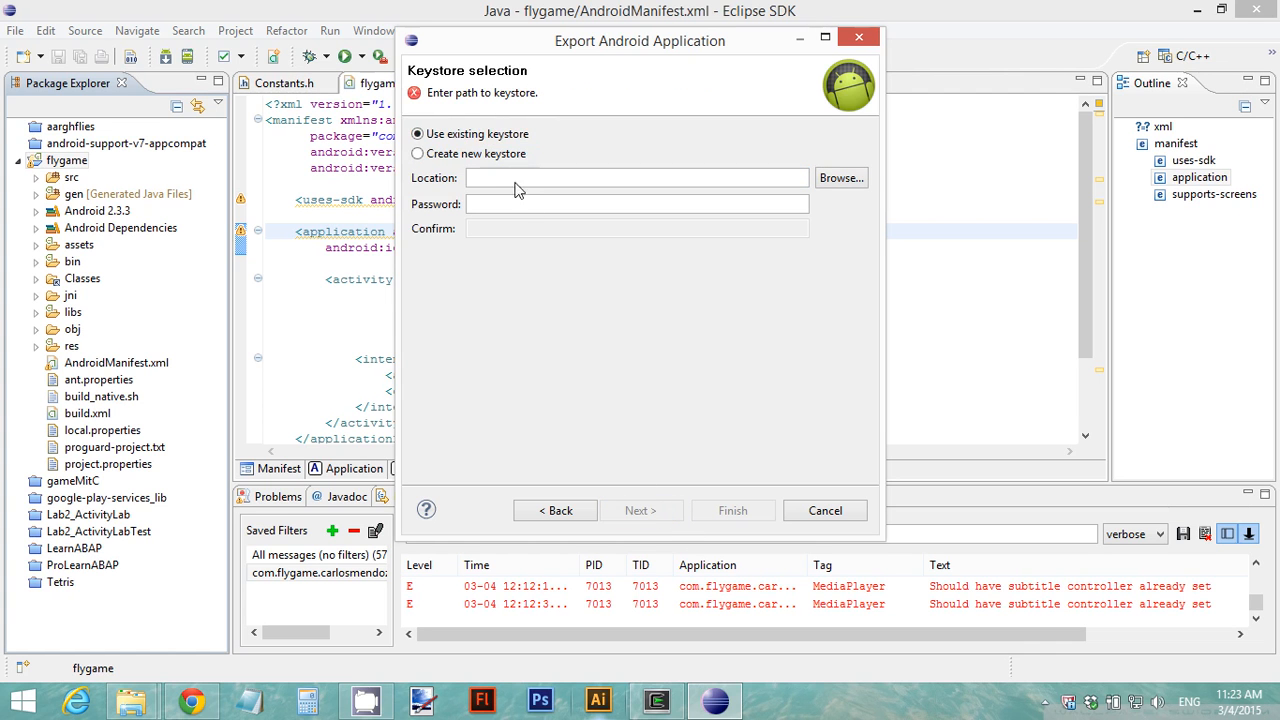
{"action": "left_click", "coordinate": [417, 153]}
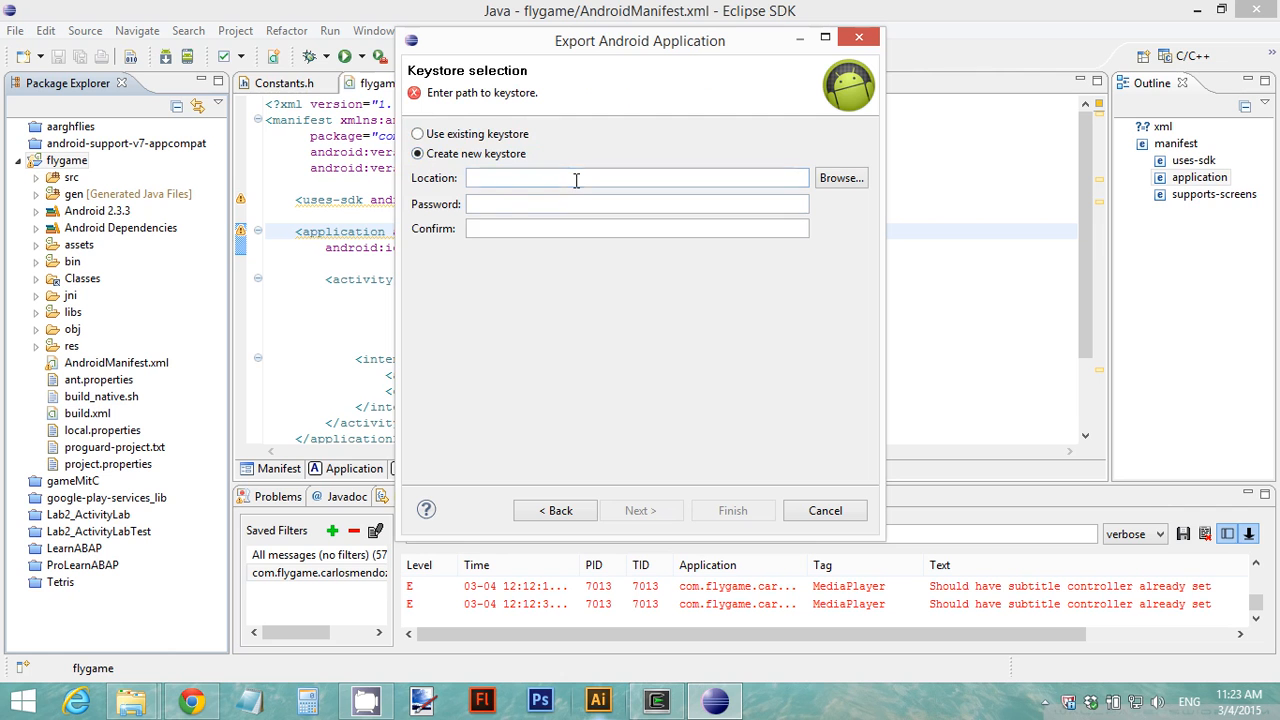
{"action": "left_click", "coordinate": [840, 177]}
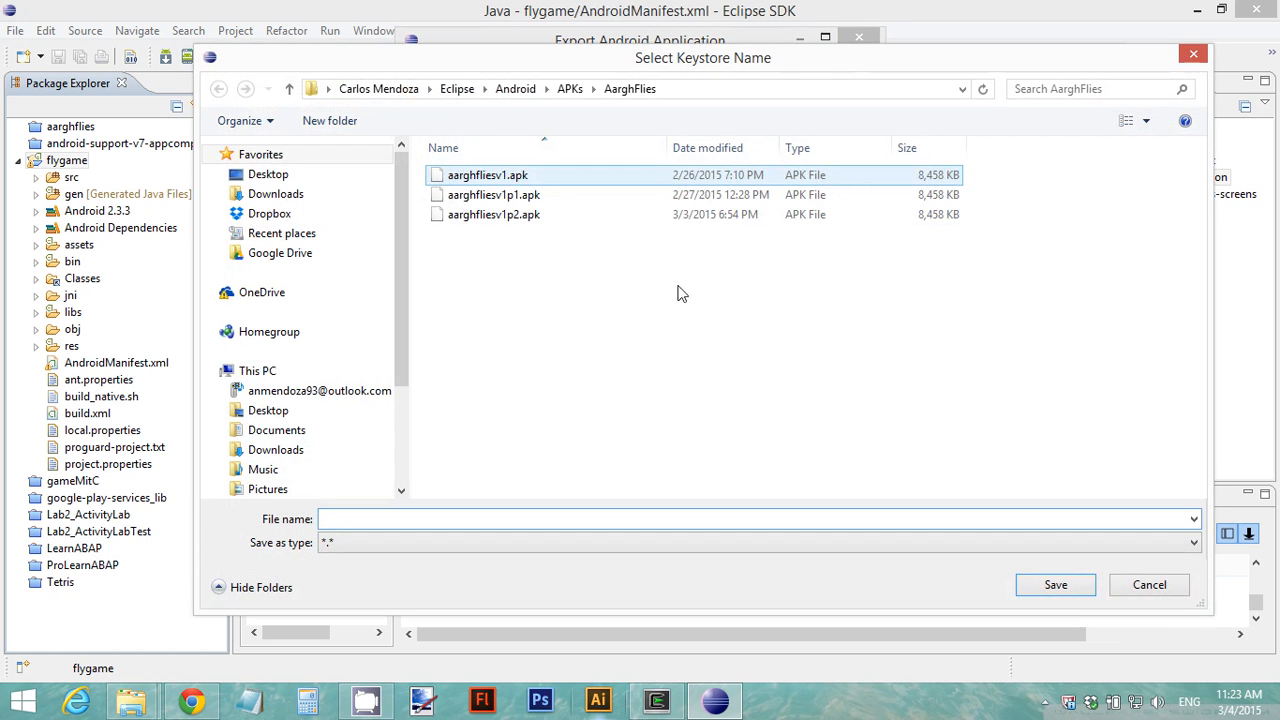
Save the new keystore as flygame.keystore inside the Android keystores folder
{"action": "left_click", "coordinate": [219, 89]}
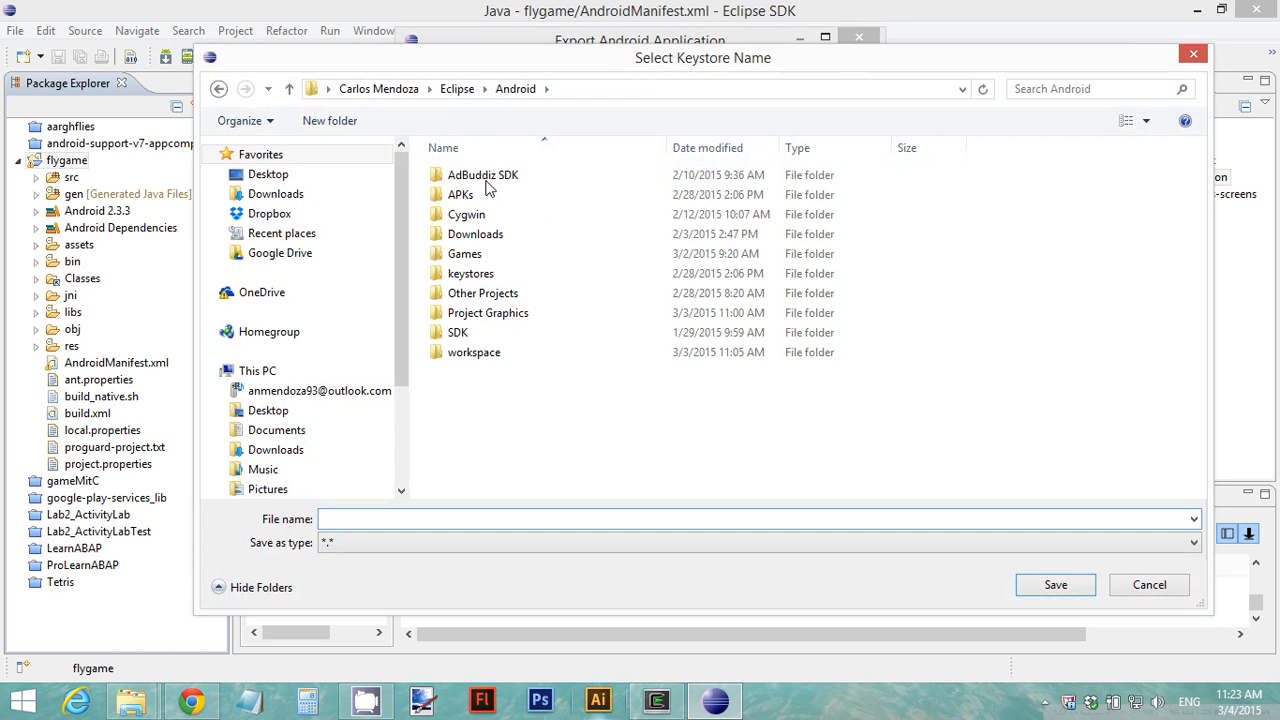
{"action": "double_click", "coordinate": [470, 273]}
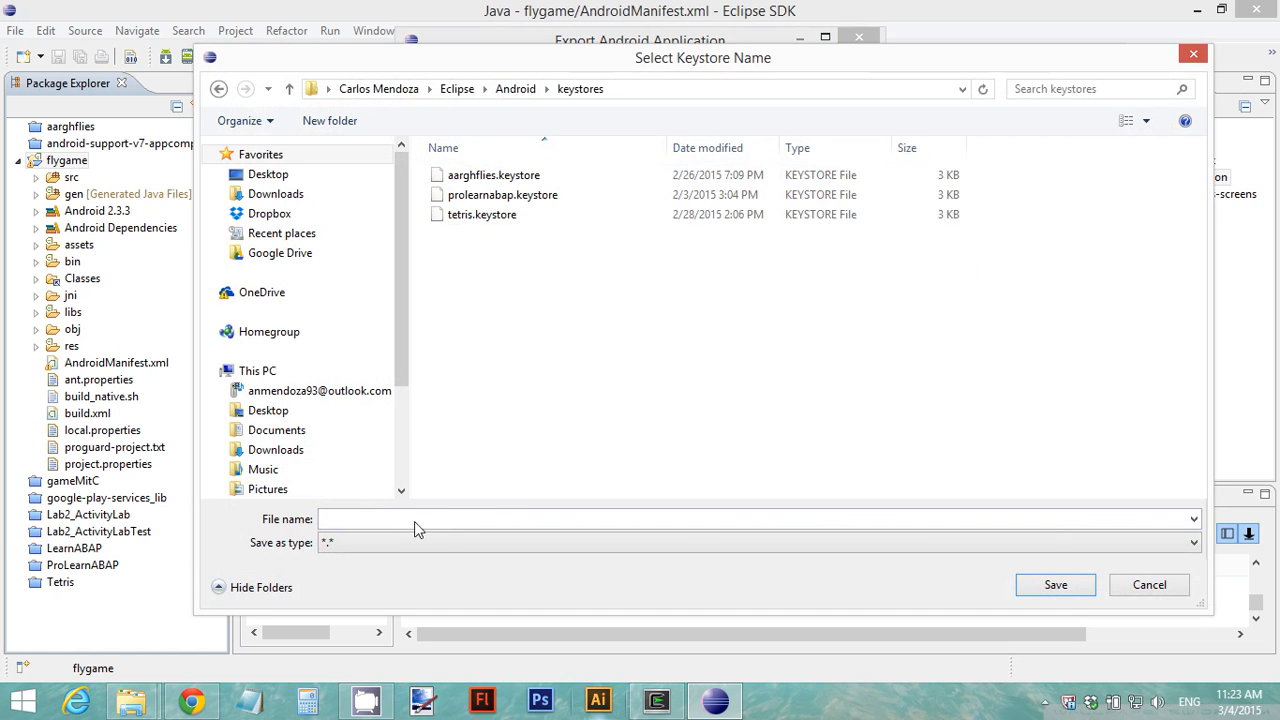
{"action": "type", "text": "fly"}
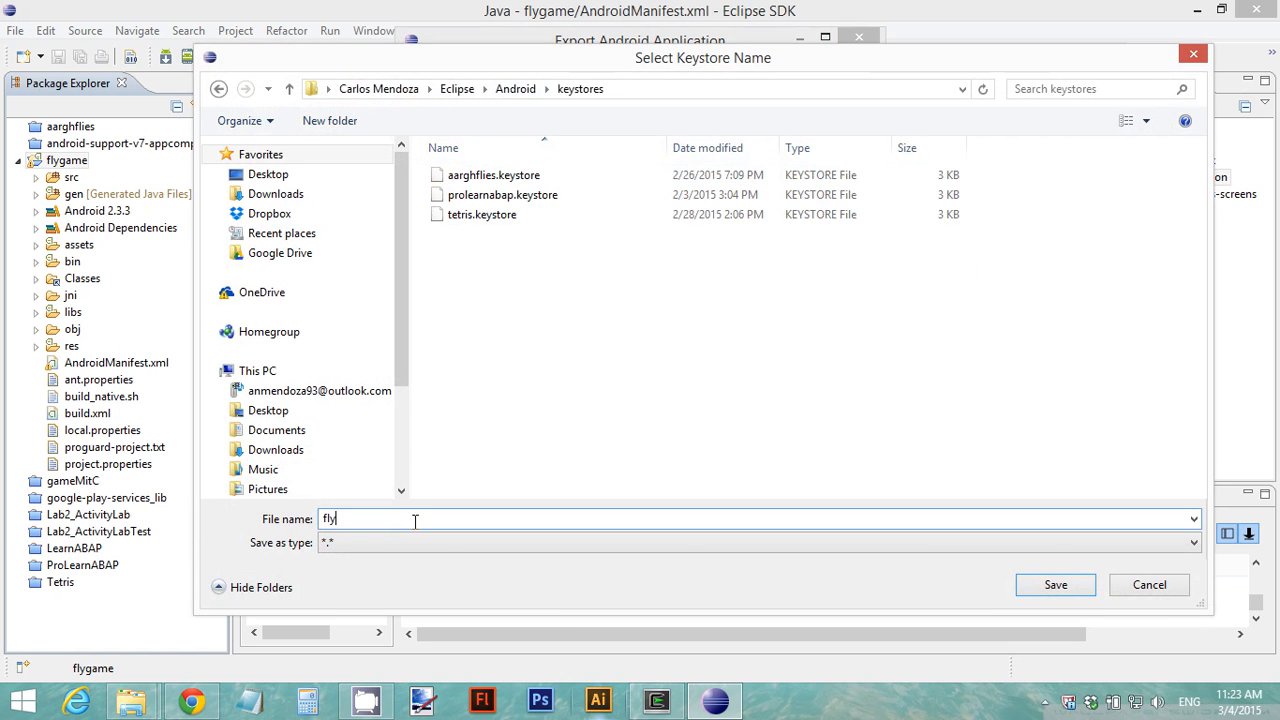
{"action": "type", "text": "game.keysto"}
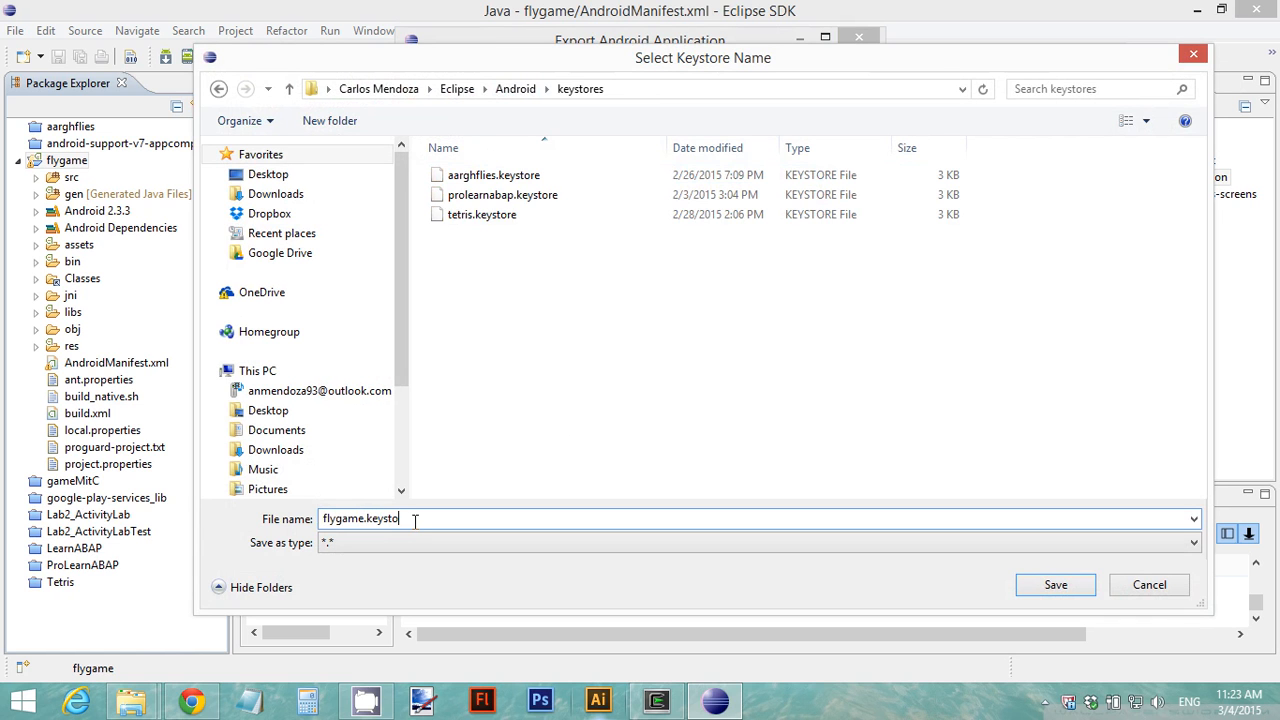
{"action": "type", "text": "re"}
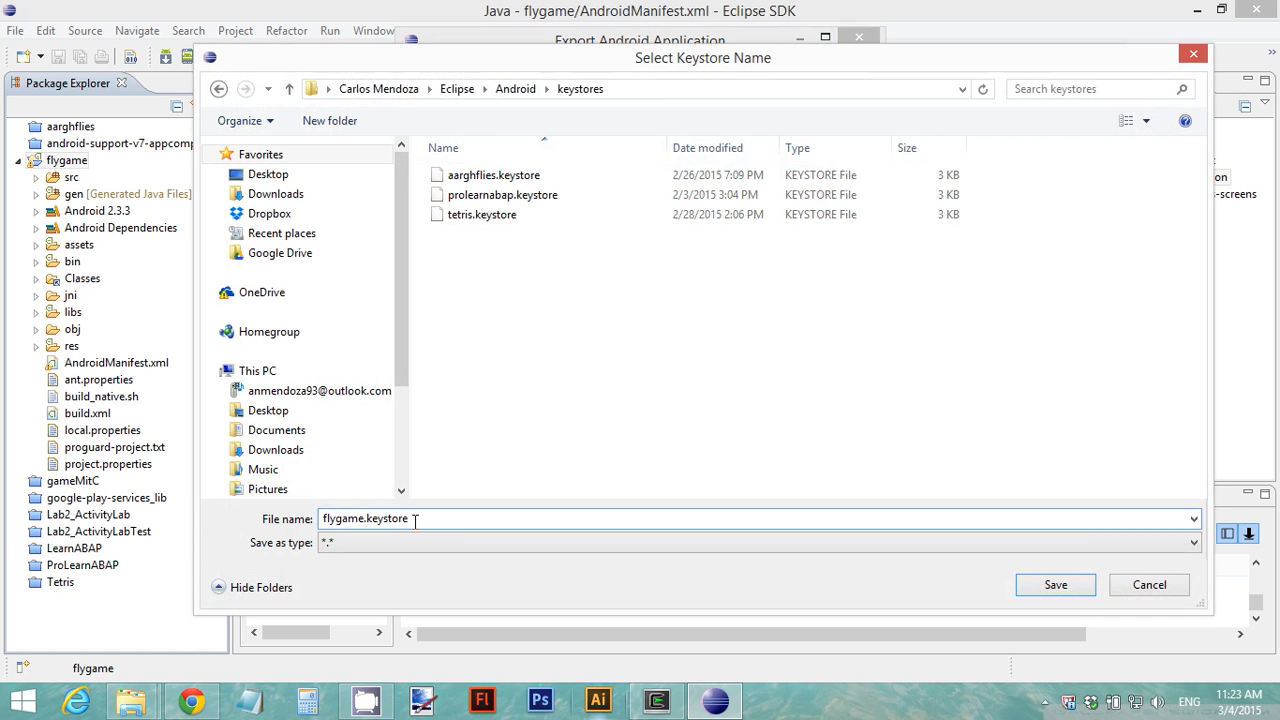
{"action": "double_click", "coordinate": [383, 518]}
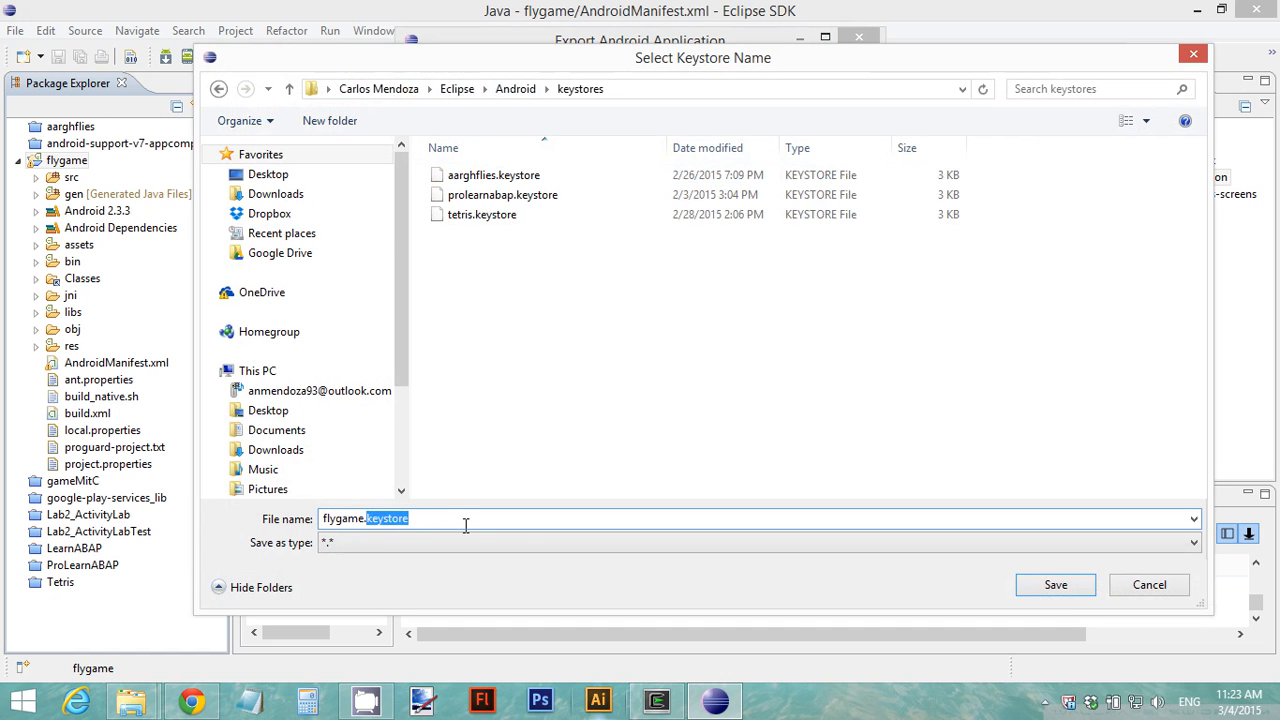
{"action": "left_click", "coordinate": [1055, 584]}
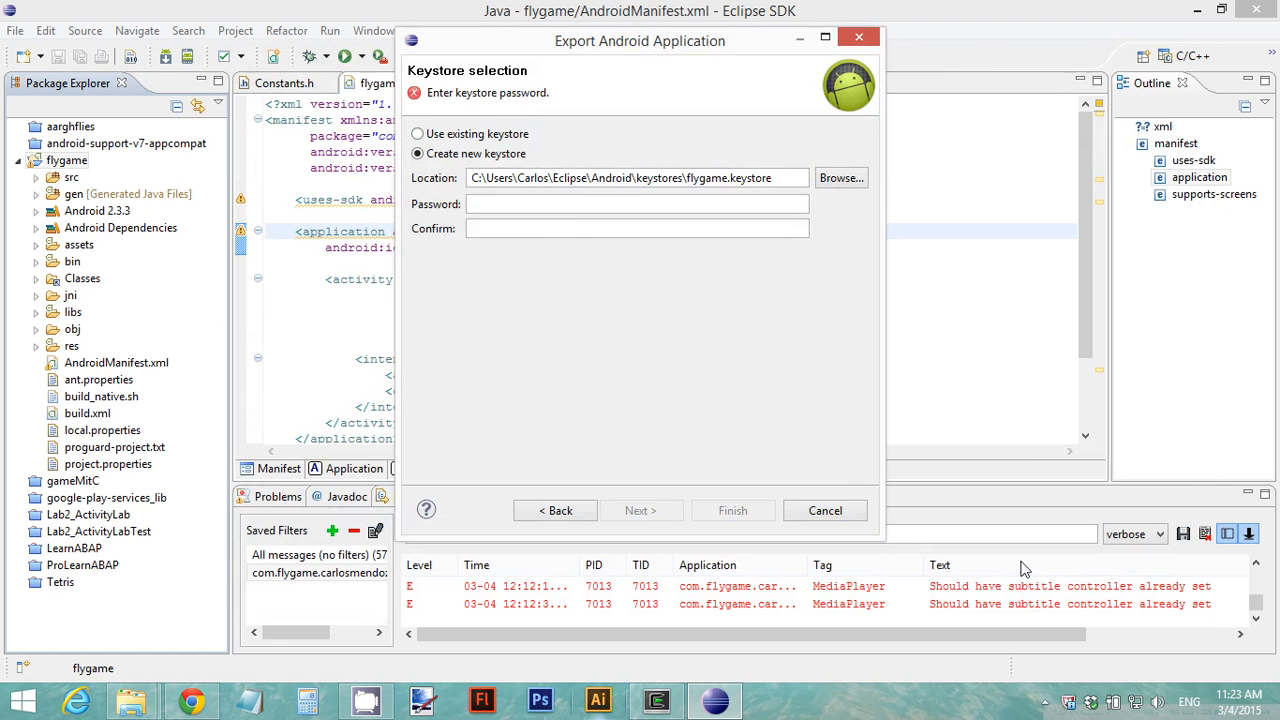
Set and confirm the keystore password, then continue to key creation
{"action": "left_click", "coordinate": [636, 204]}
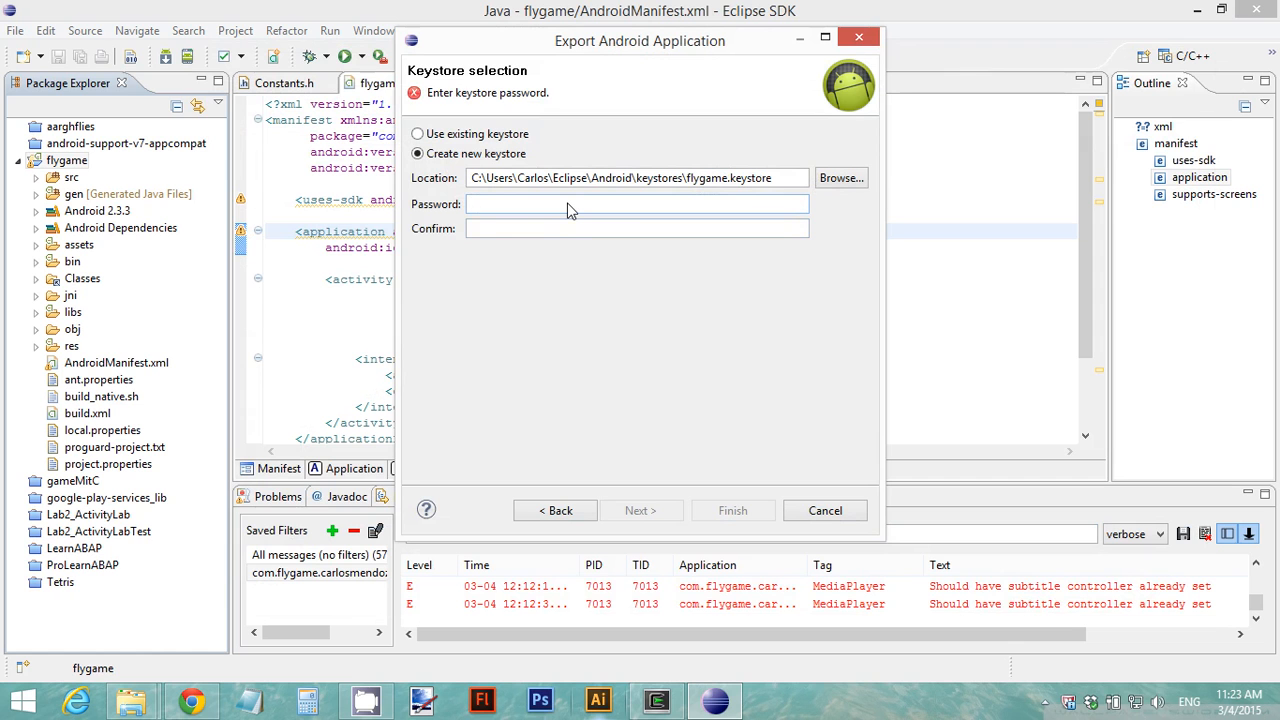
{"action": "type", "text": "password"}
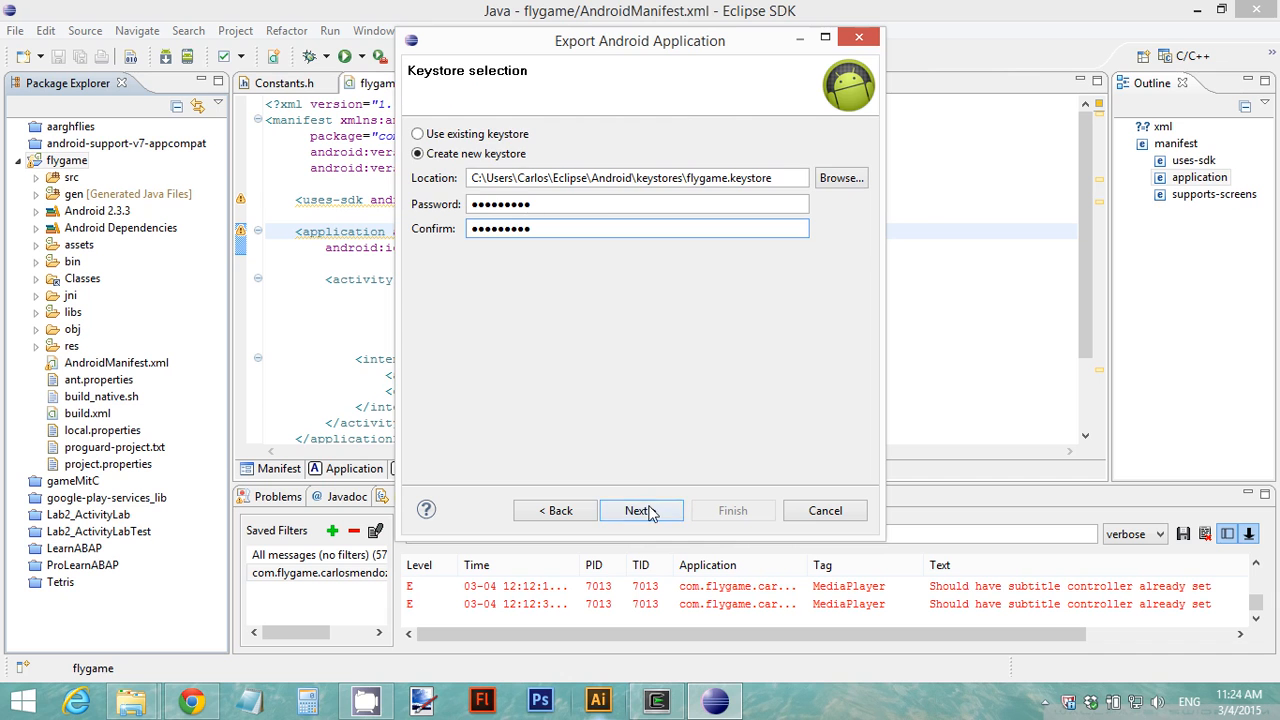
{"action": "left_click", "coordinate": [641, 510]}
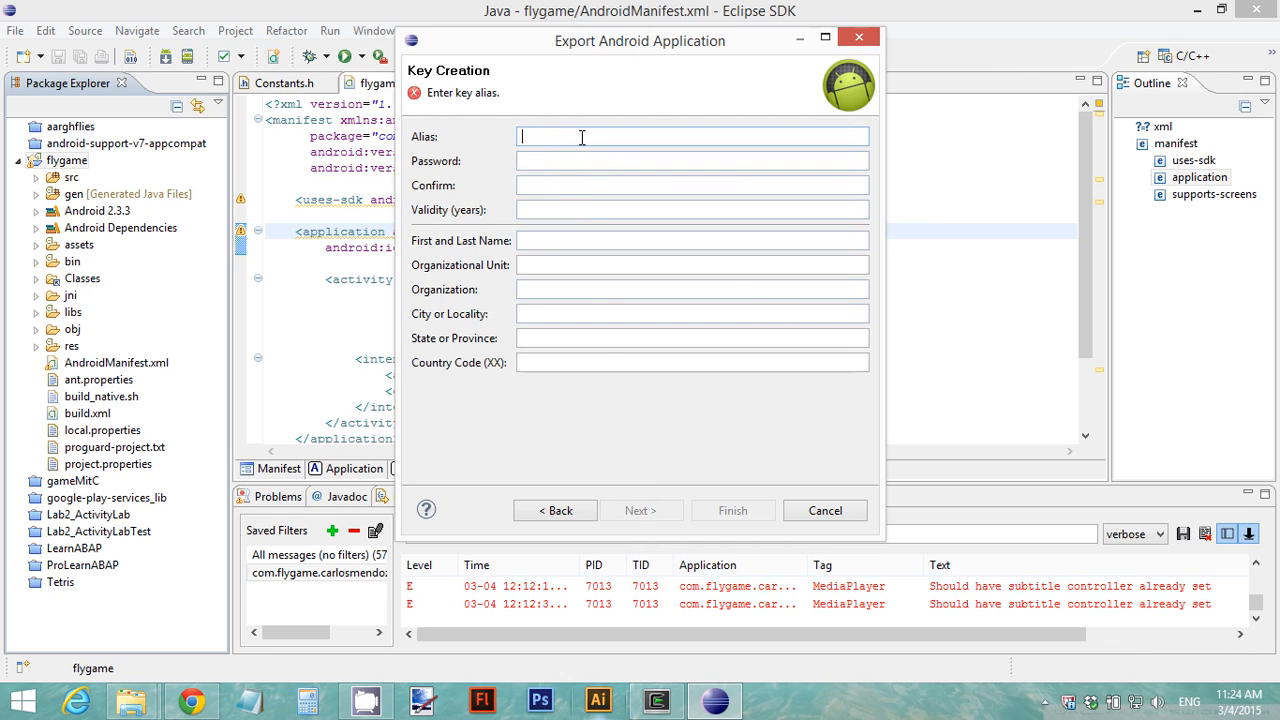
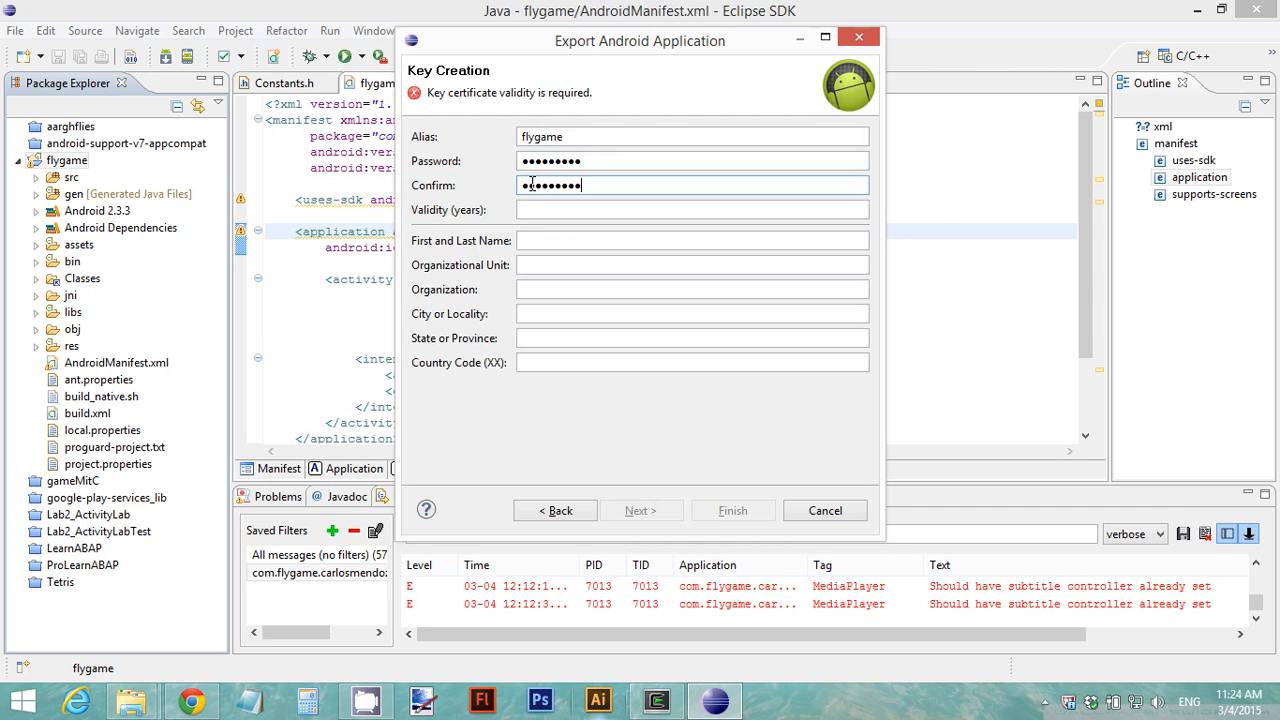
Create the flygame signing key with its password, 25-year validity and owner name
{"action": "left_click", "coordinate": [691, 209]}
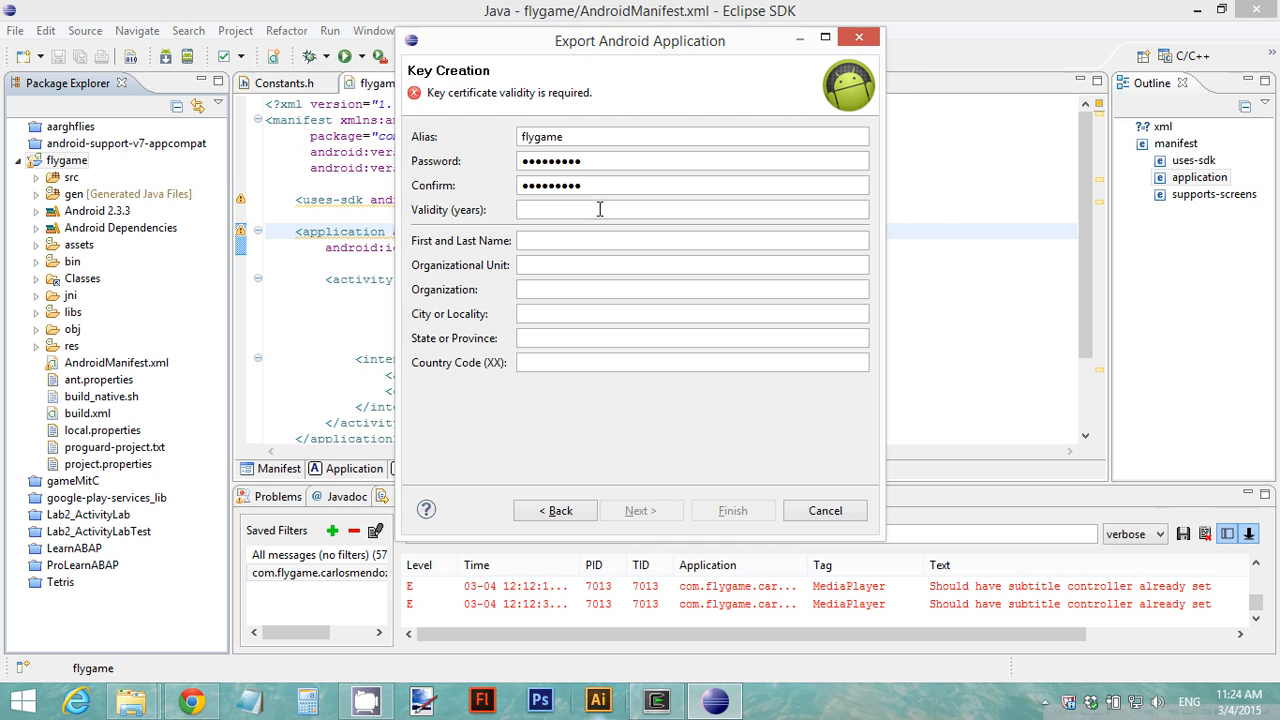
{"action": "type", "text": "2"}
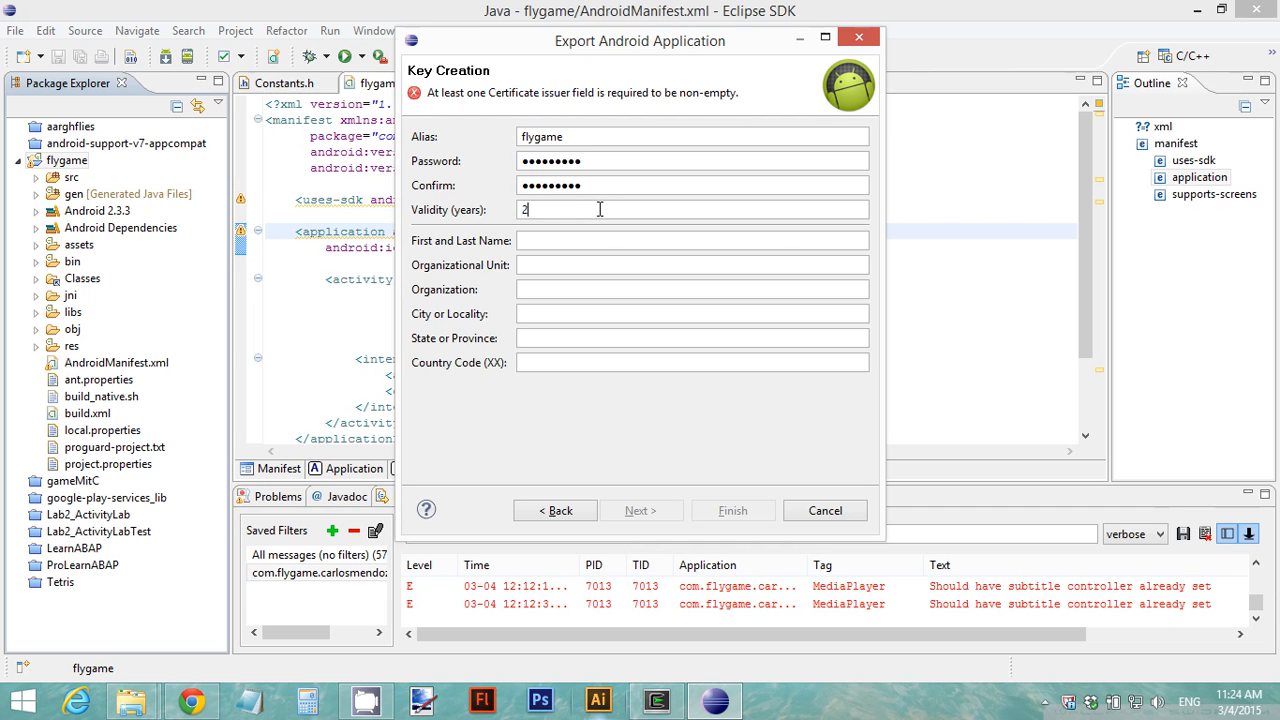
{"action": "type", "text": "5"}
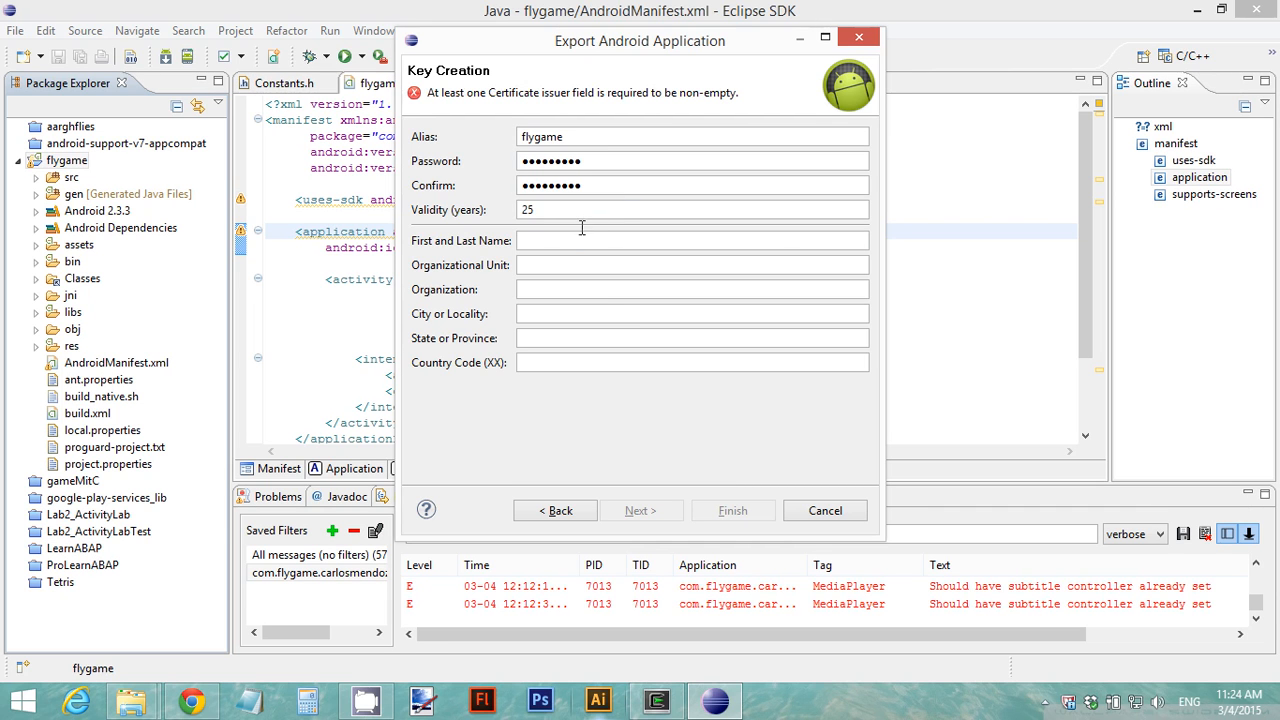
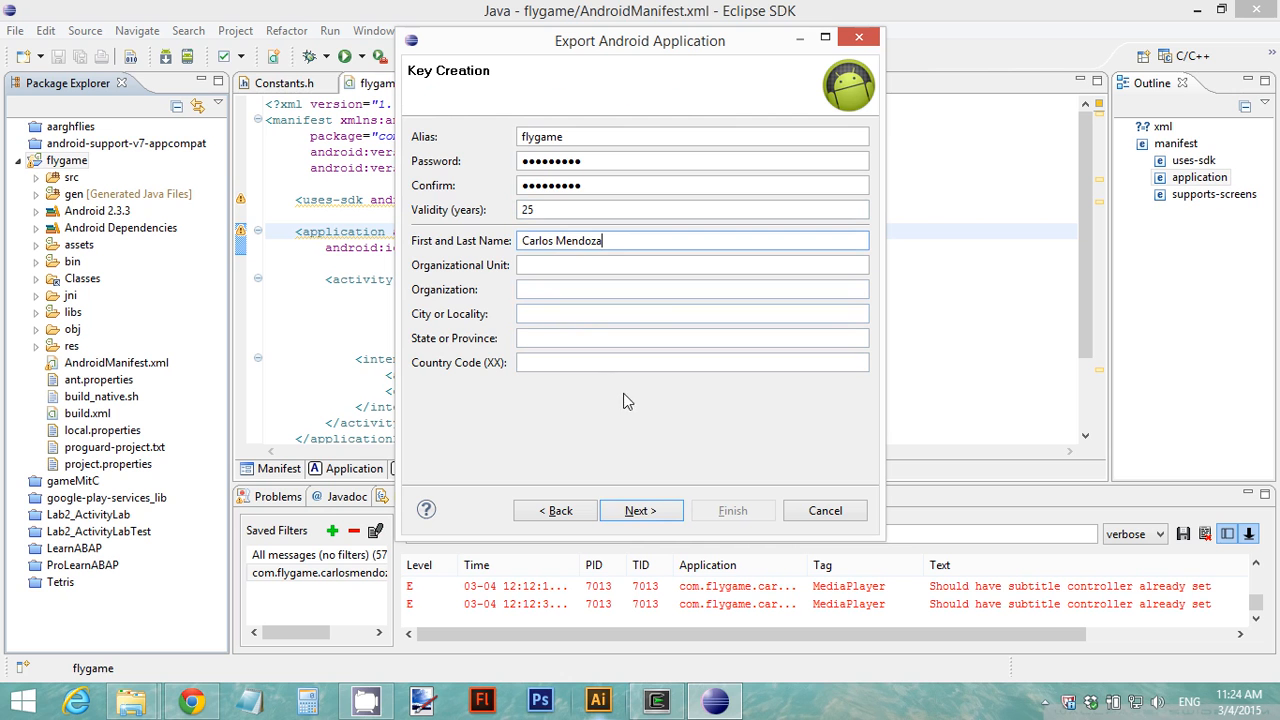
{"action": "left_click", "coordinate": [640, 510]}
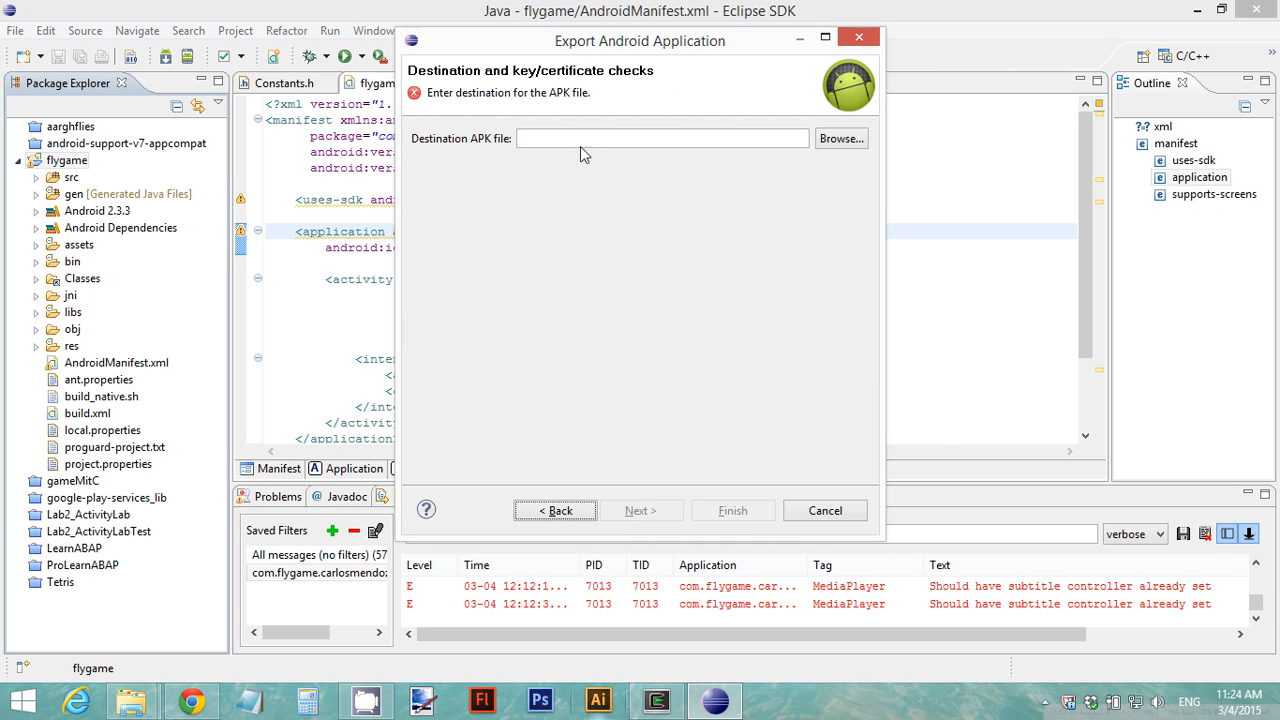
Target flygame.apk inside a newly created 'fly game' folder under APKs
{"action": "left_click", "coordinate": [840, 138]}
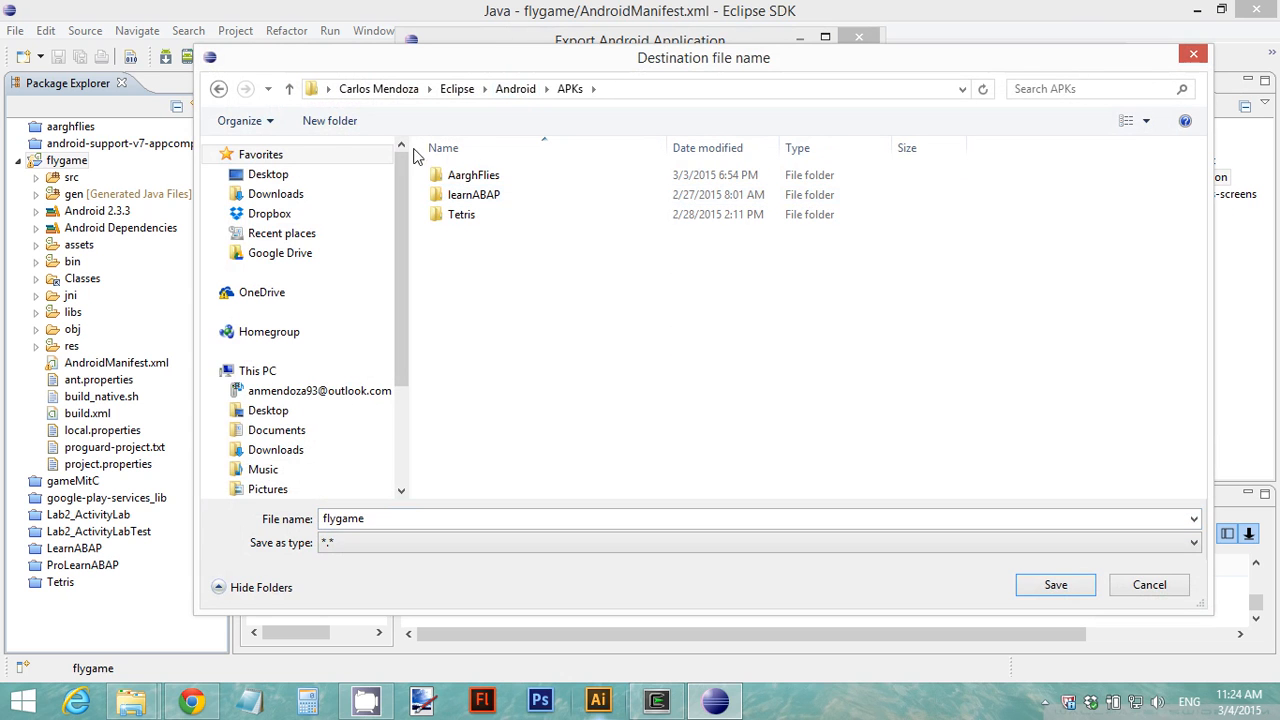
{"action": "left_click", "coordinate": [329, 120]}
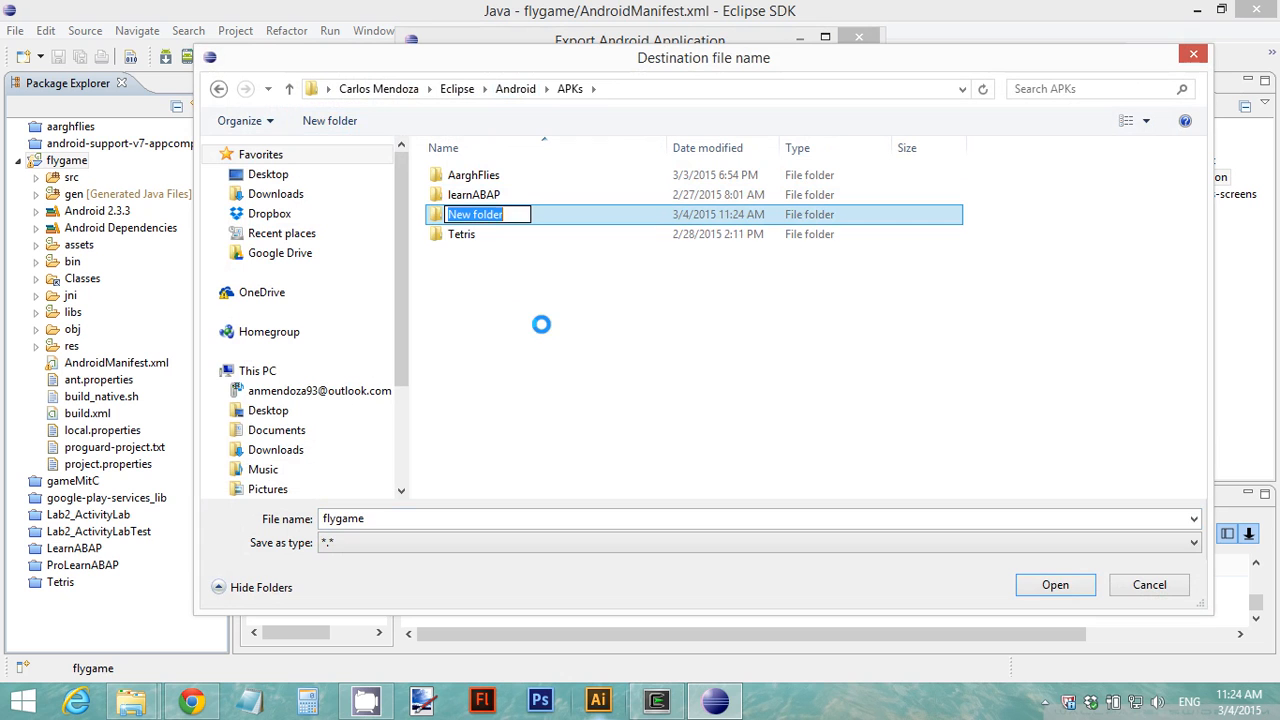
{"action": "type", "text": "f"}
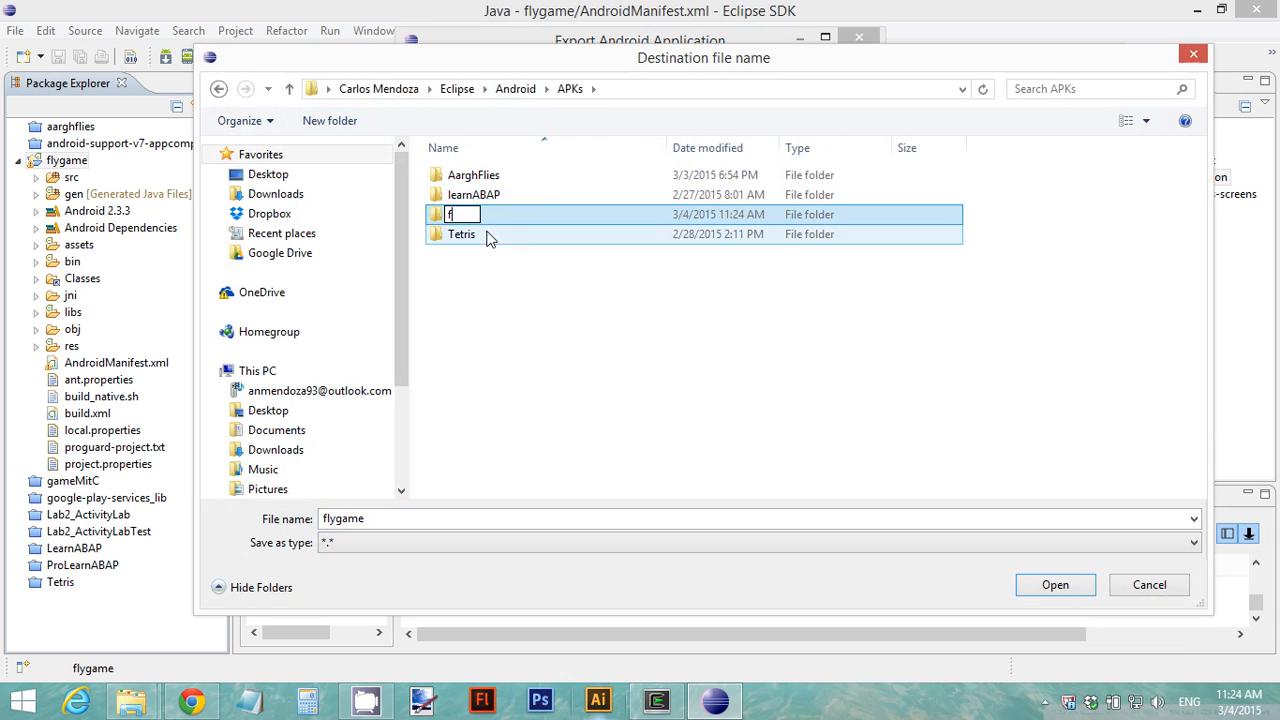
{"action": "type", "text": "ly game"}
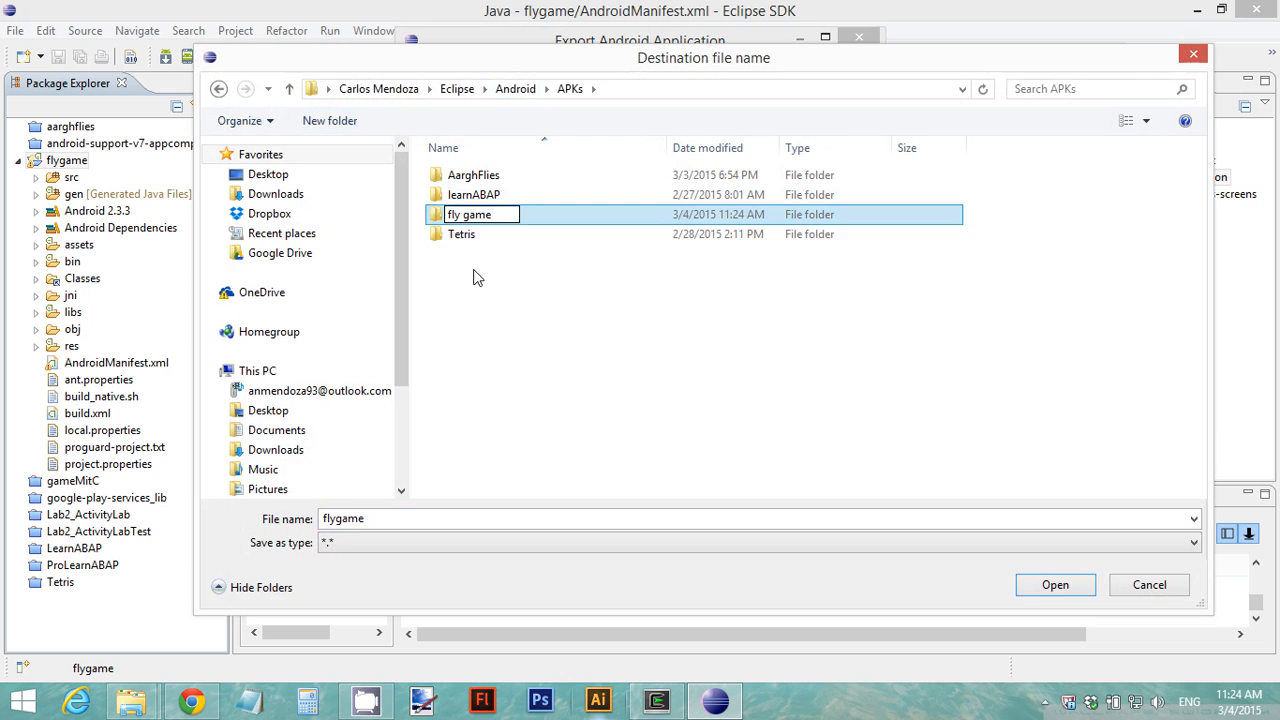
{"action": "double_click", "coordinate": [469, 214]}
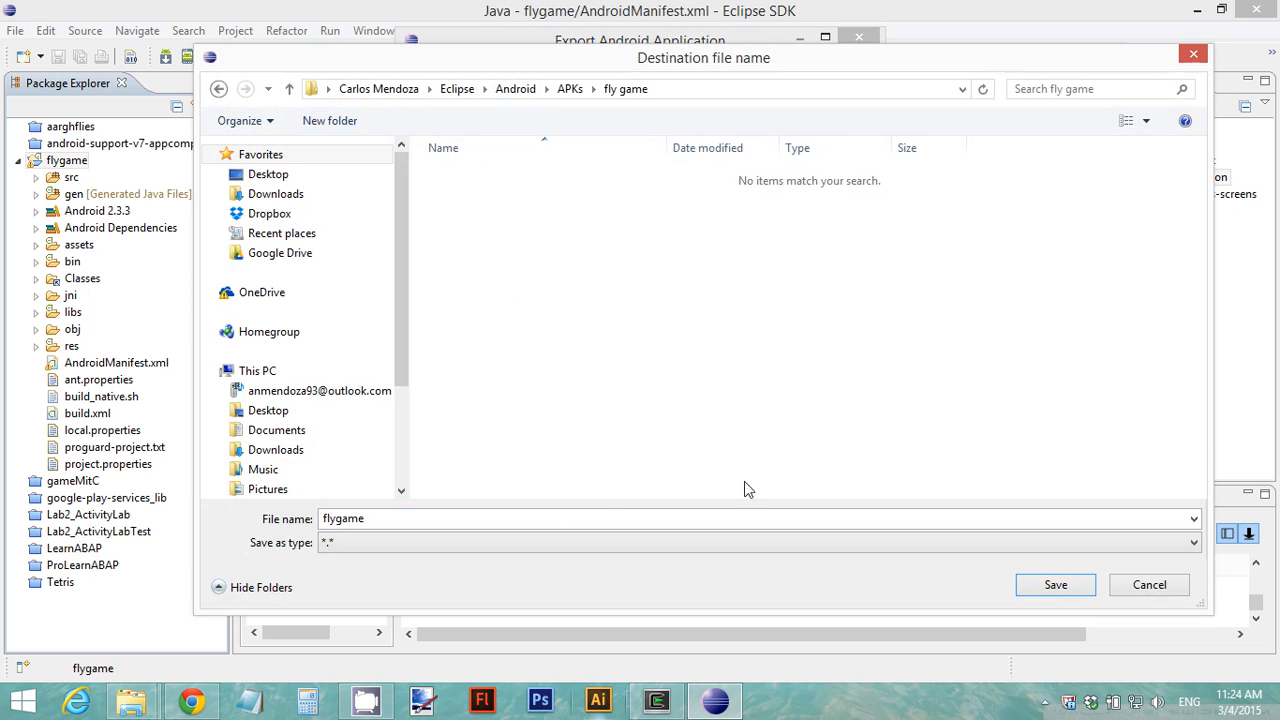
{"action": "left_click", "coordinate": [517, 518]}
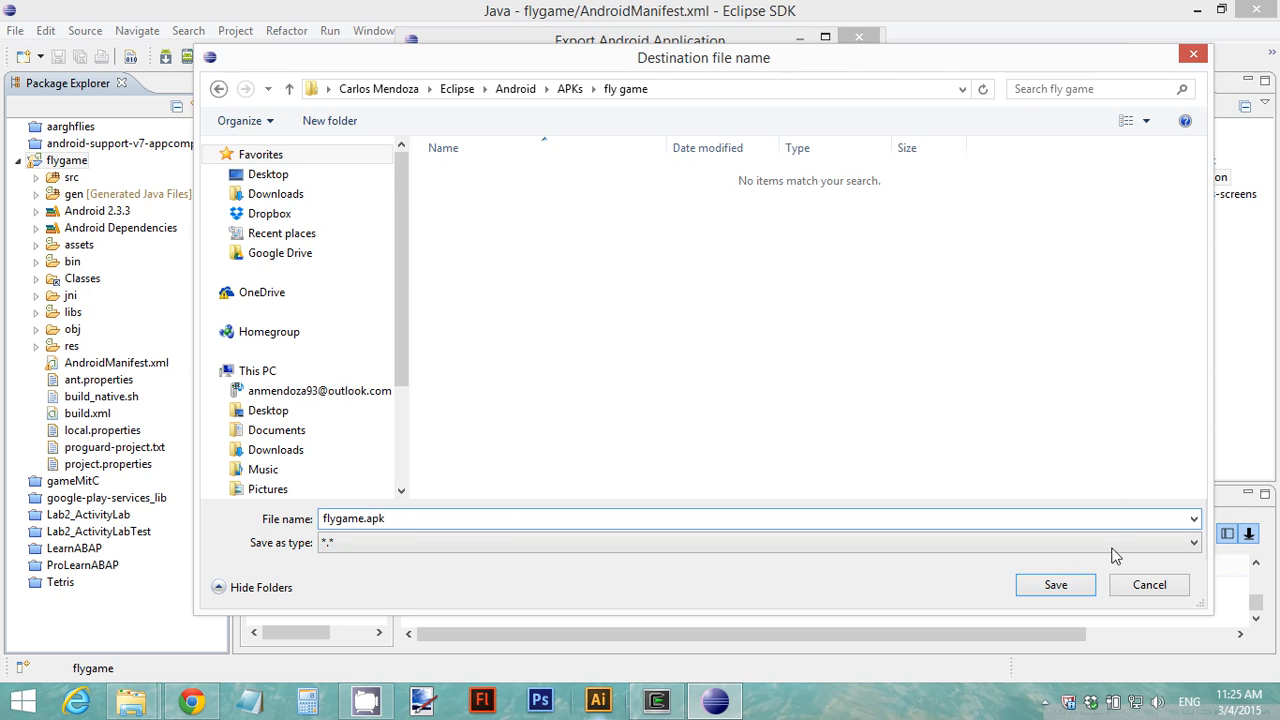
{"action": "left_click", "coordinate": [1055, 585]}
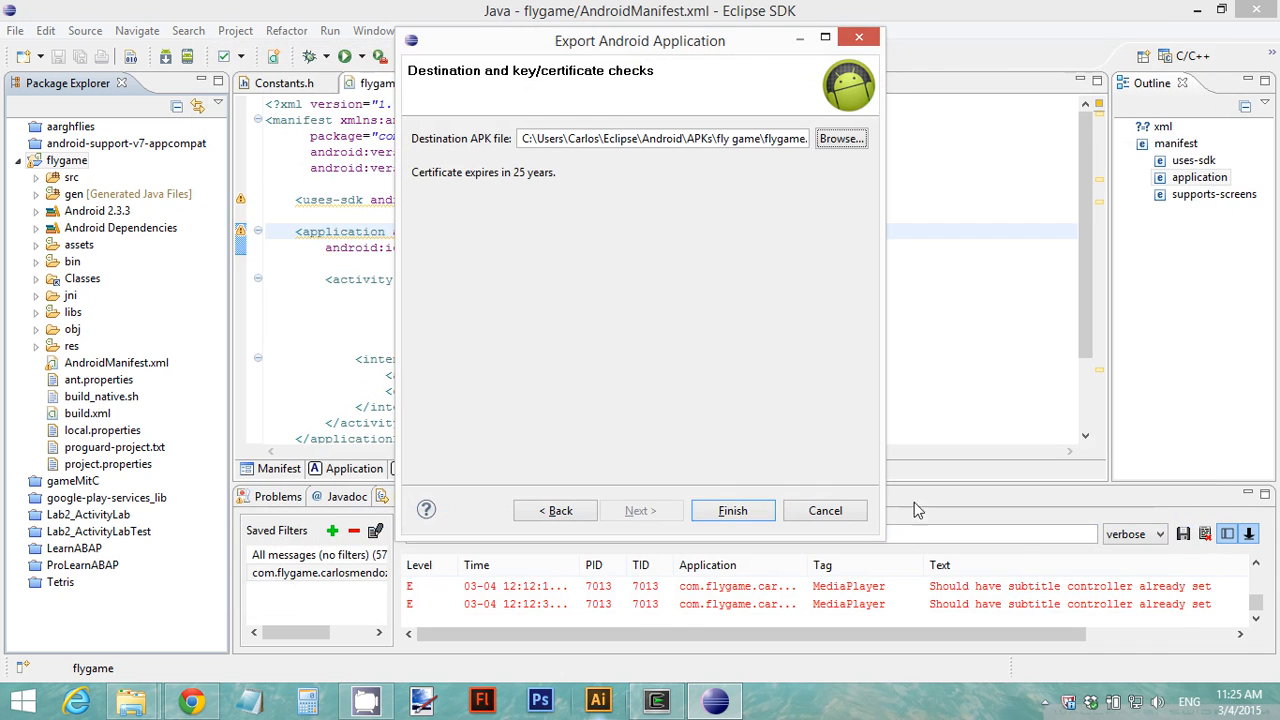